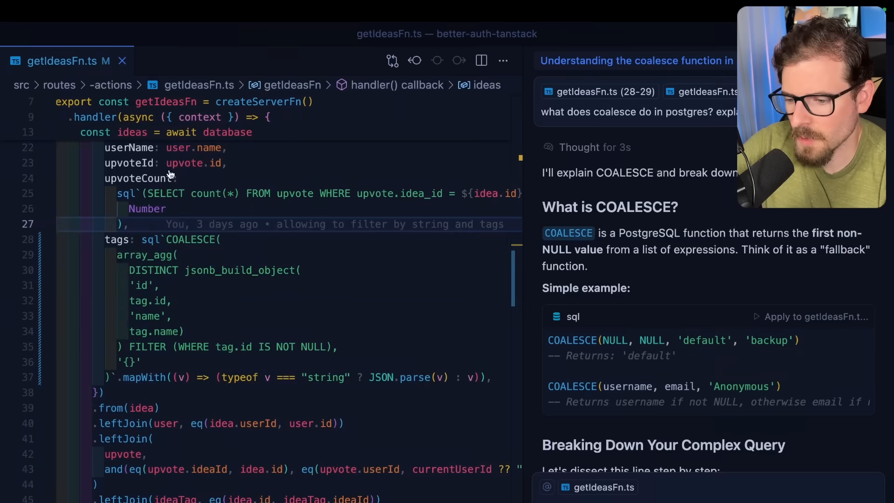
Scroll through getIdeasFn.ts and schema.ts to review the idea, upvote and tag pgTable blocks
scroll(down, 3)
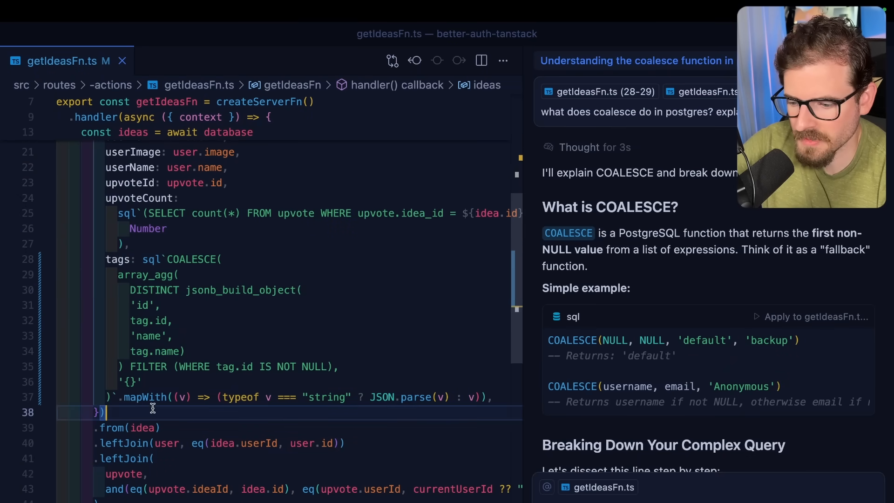
scroll(down, 3)
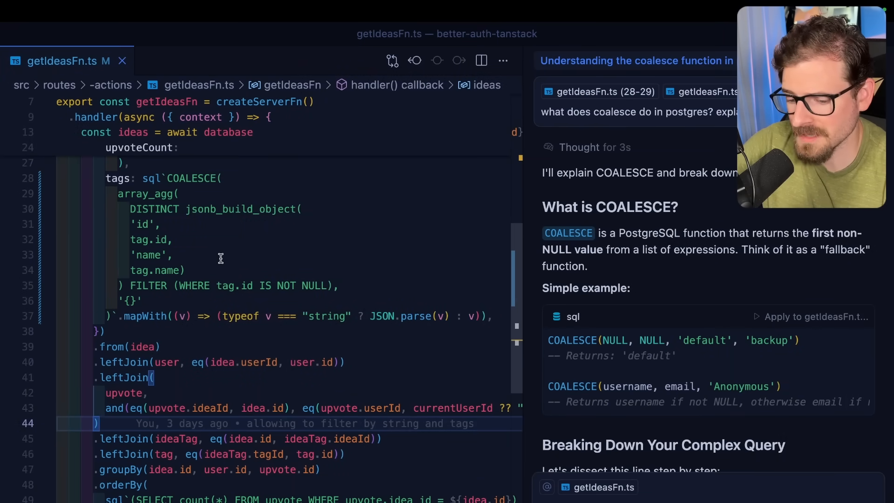
scroll(down, 3)
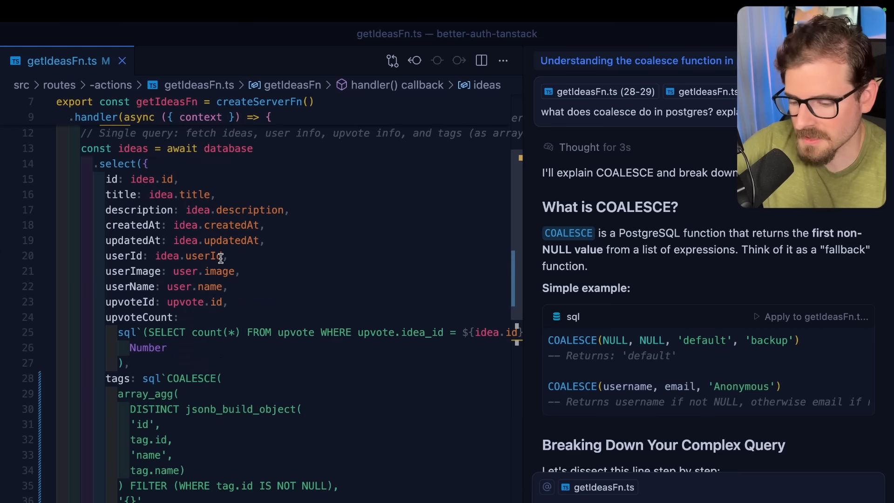
mouse_move(163, 178)
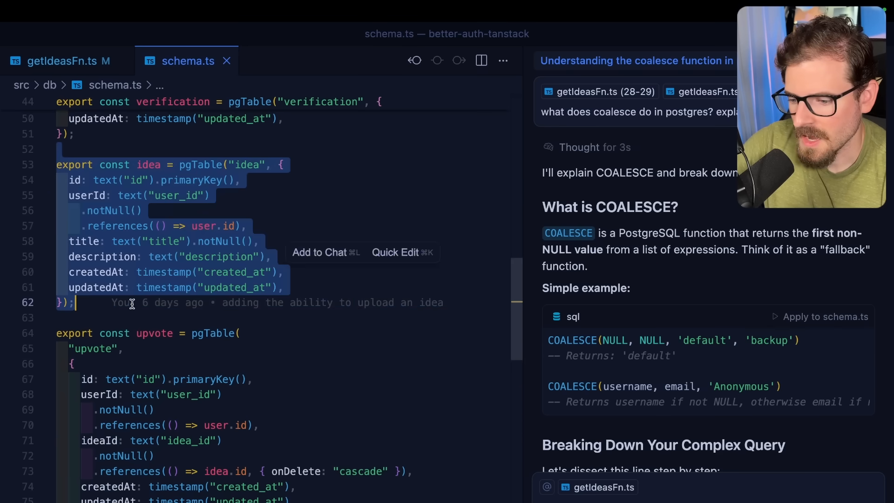
scroll(down, 3)
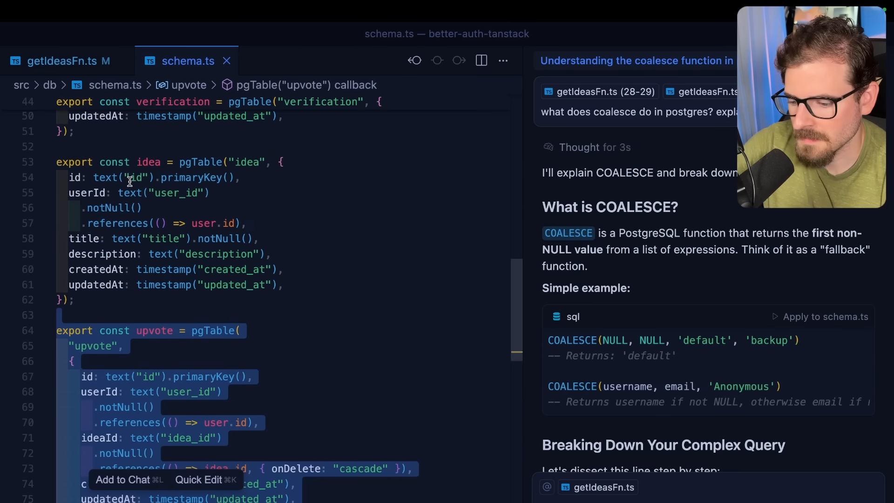
scroll(down, 3)
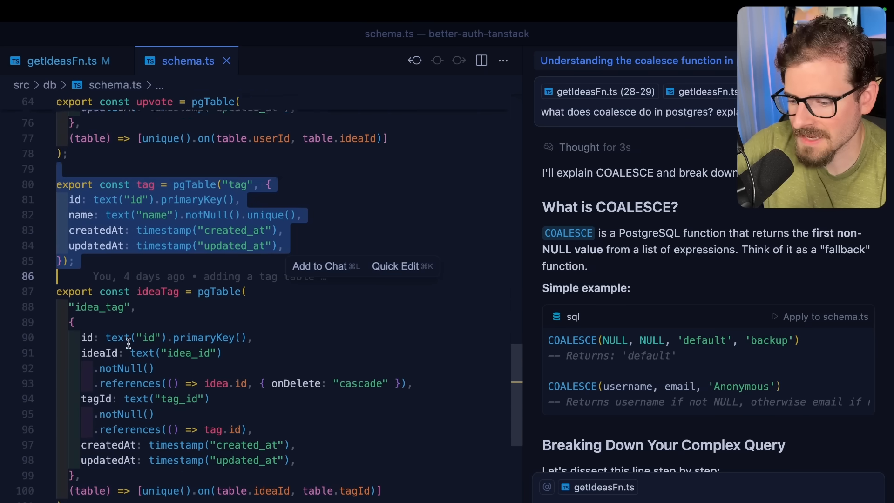
Sketch idea, upvote and ideaTag boxes in Eraser, then bring up the localhost:3000 Video Suggestions app
click(254, 34)
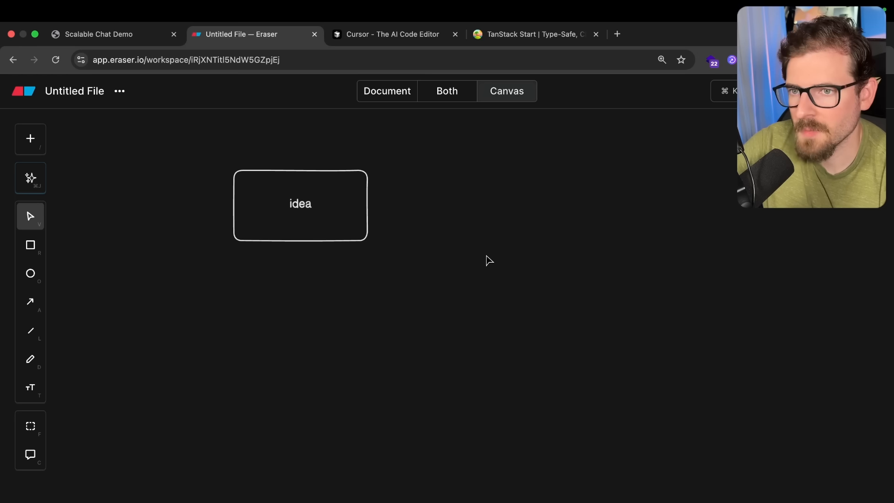
mouse_move(440, 192)
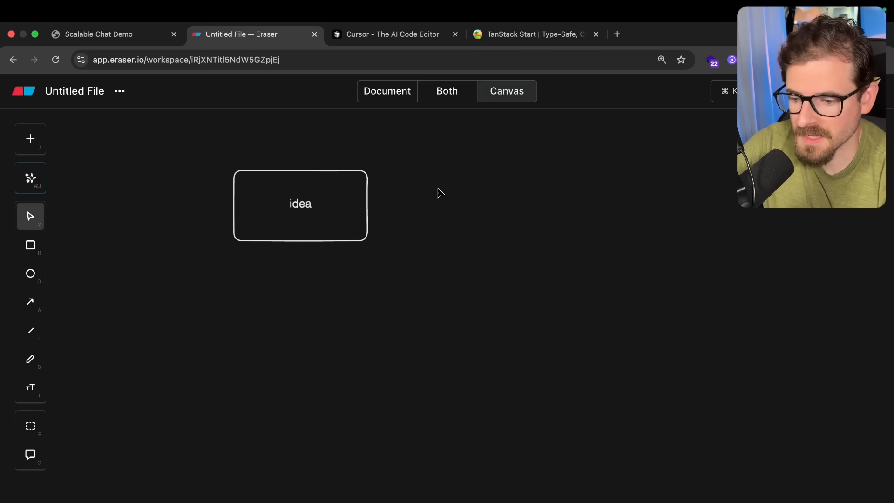
mouse_move(317, 210)
text(upvote)
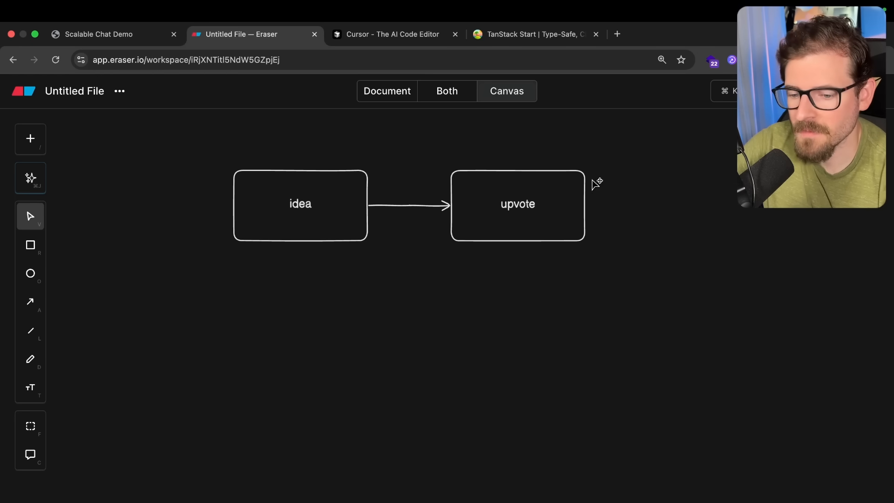
mouse_move(288, 212)
text(ideaTag)
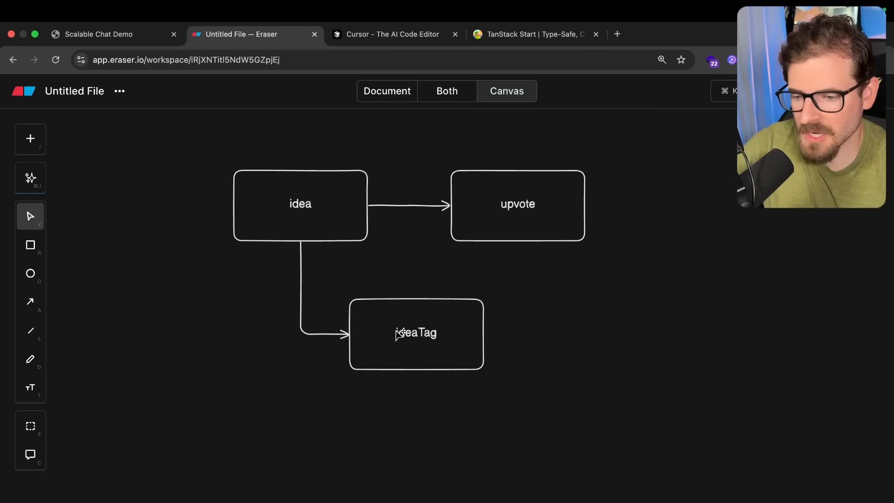
click(255, 34)
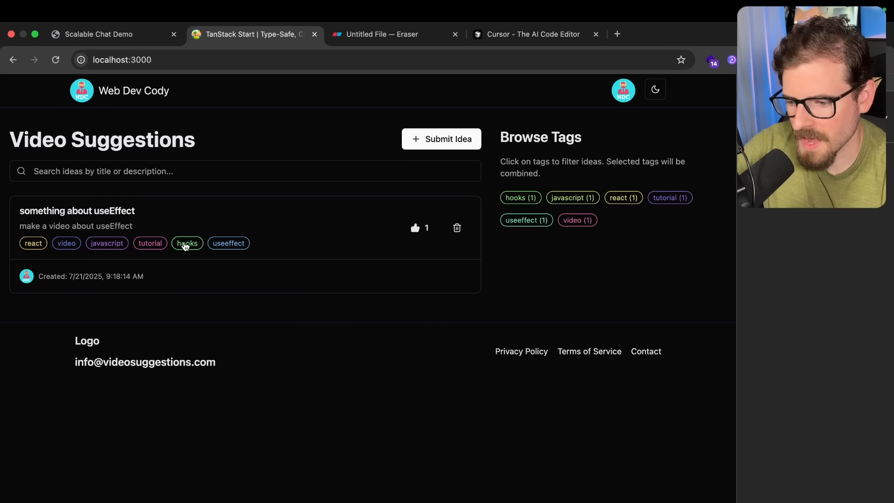
mouse_move(107, 243)
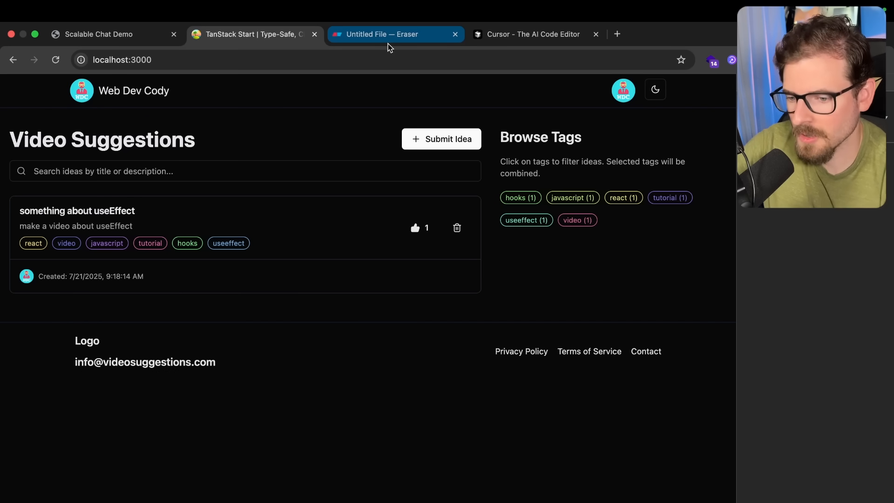
Add a tag box with an arrow from ideaTag in the Eraser diagram, then return to schema.ts
click(381, 34)
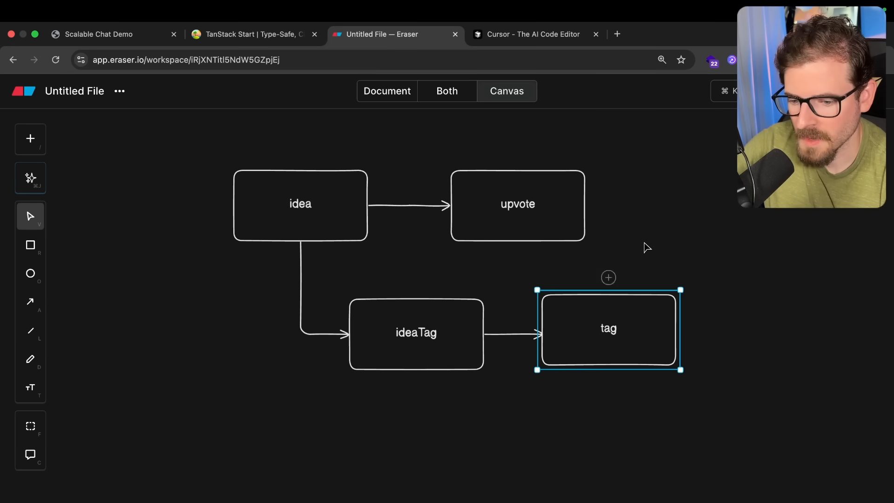
click(299, 204)
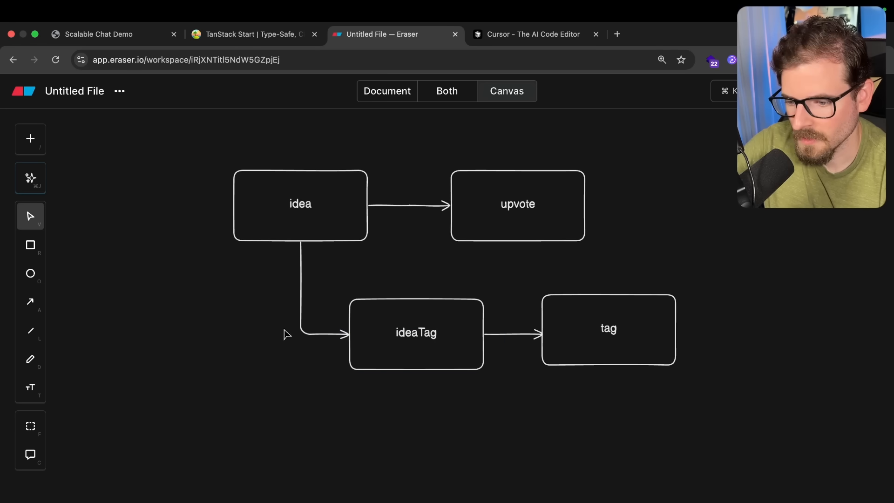
mouse_move(305, 233)
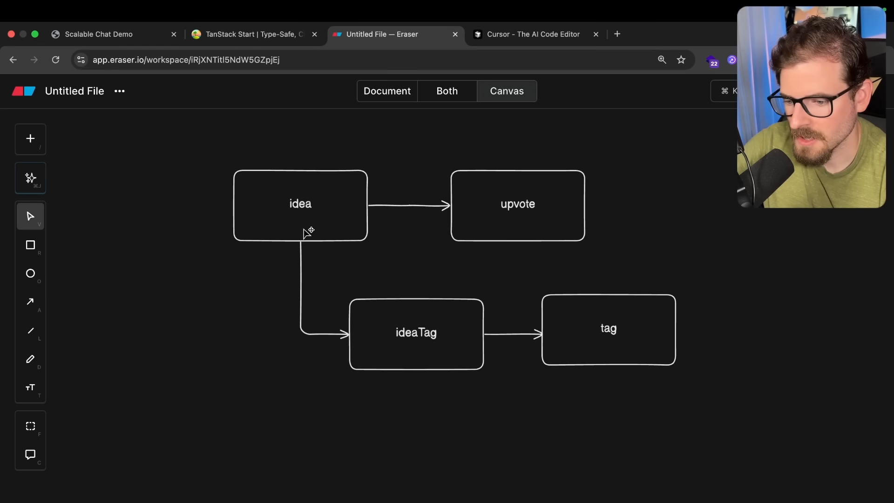
click(300, 204)
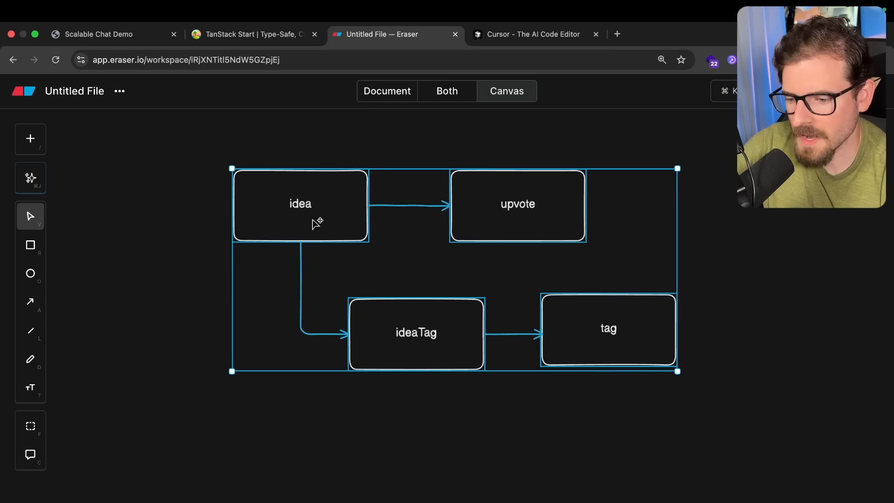
click(460, 253)
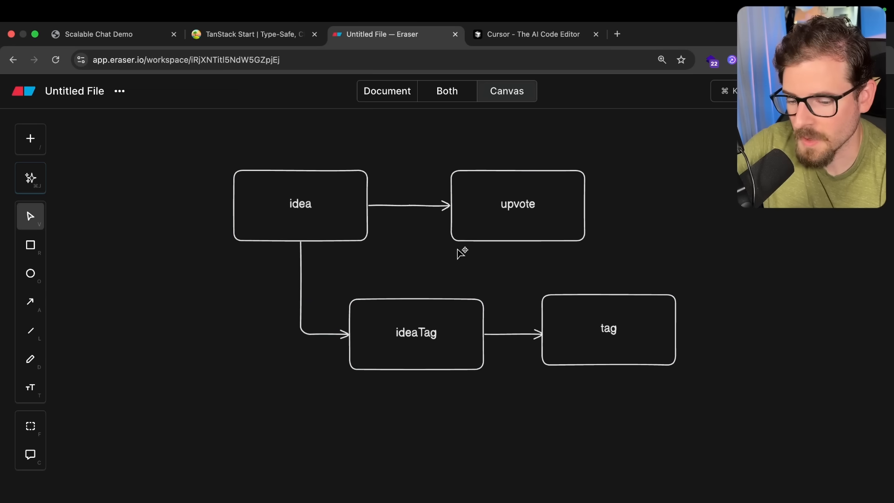
mouse_move(334, 181)
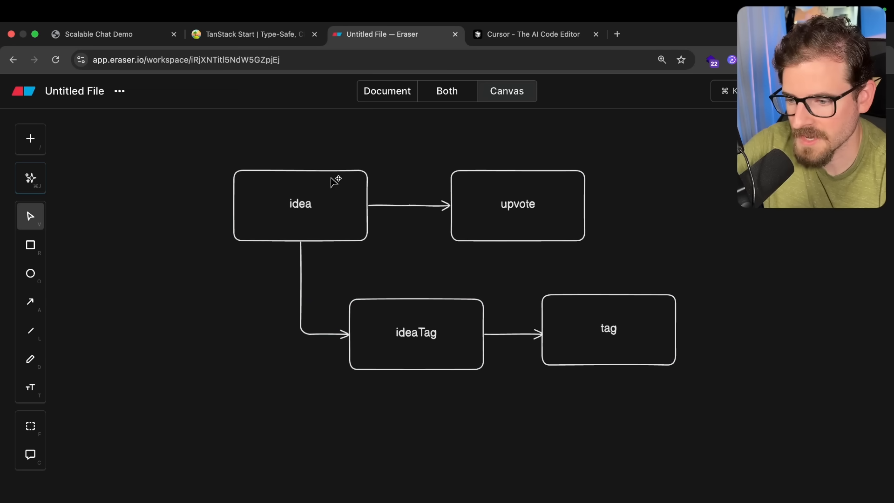
click(254, 34)
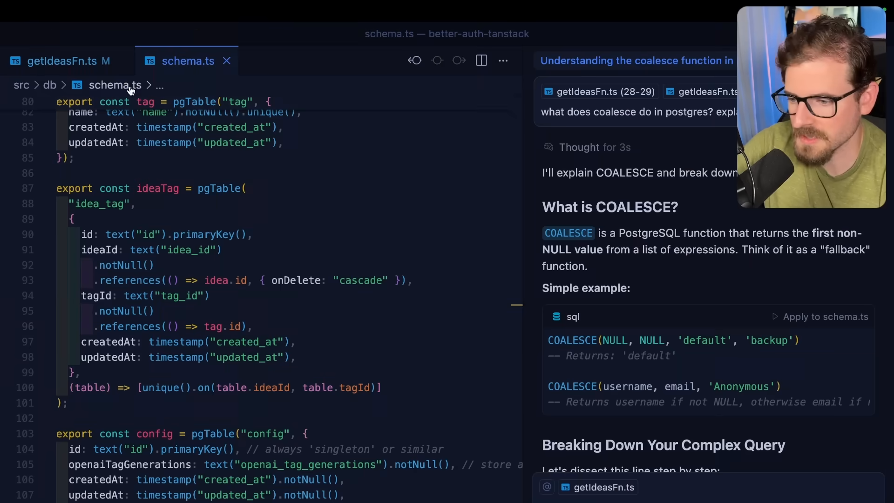
Return to getIdeasFn.ts and scroll down to the tags COALESCE aggregation
click(63, 61)
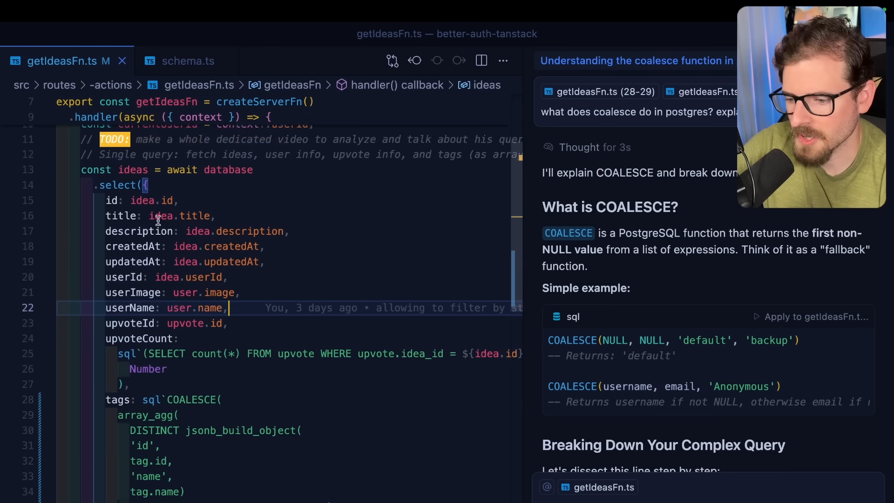
scroll(down, 3)
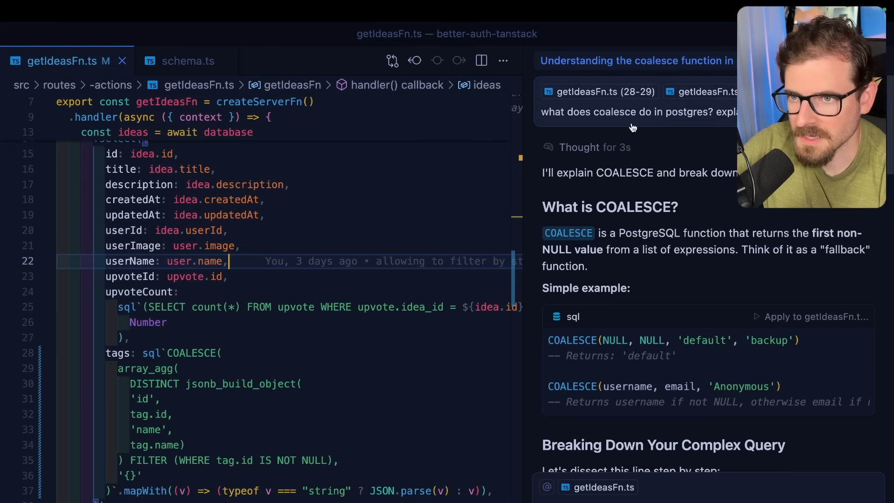
mouse_move(686, 132)
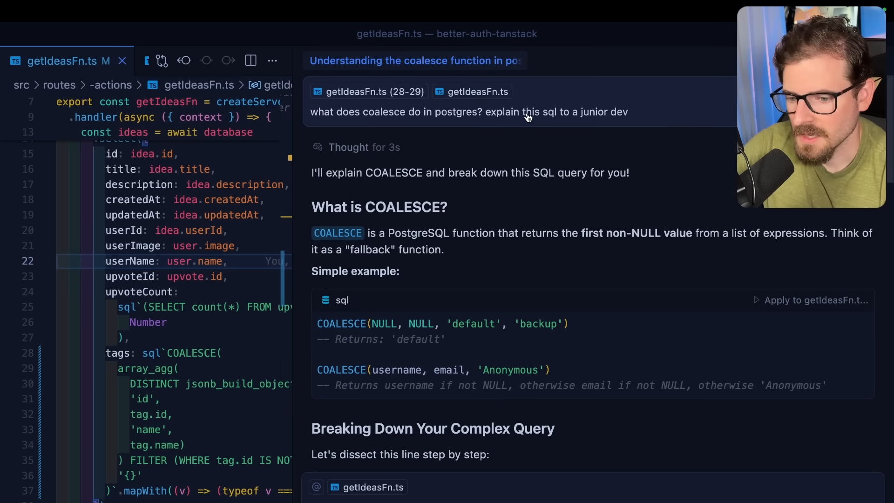
mouse_move(616, 117)
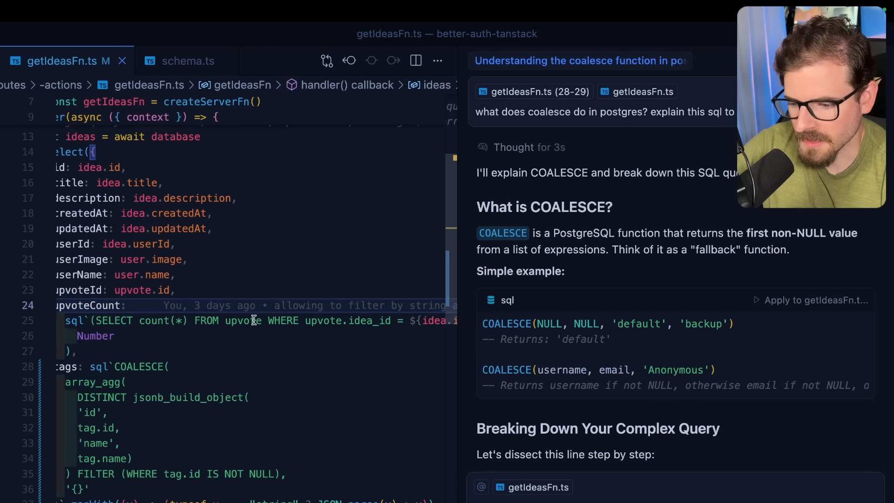
mouse_move(288, 326)
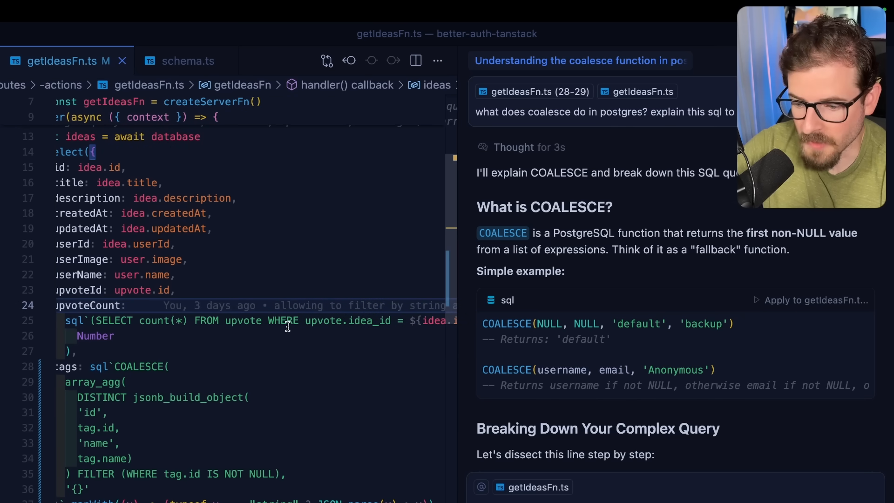
mouse_move(325, 322)
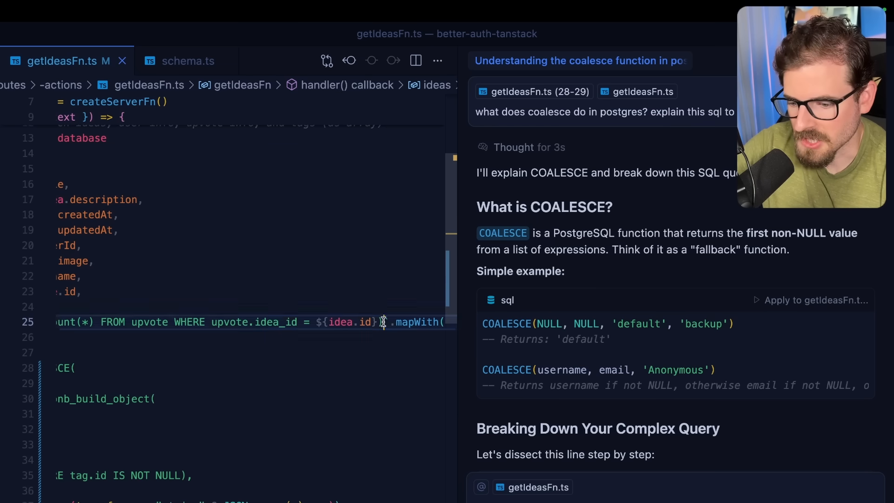
scroll(left, 3)
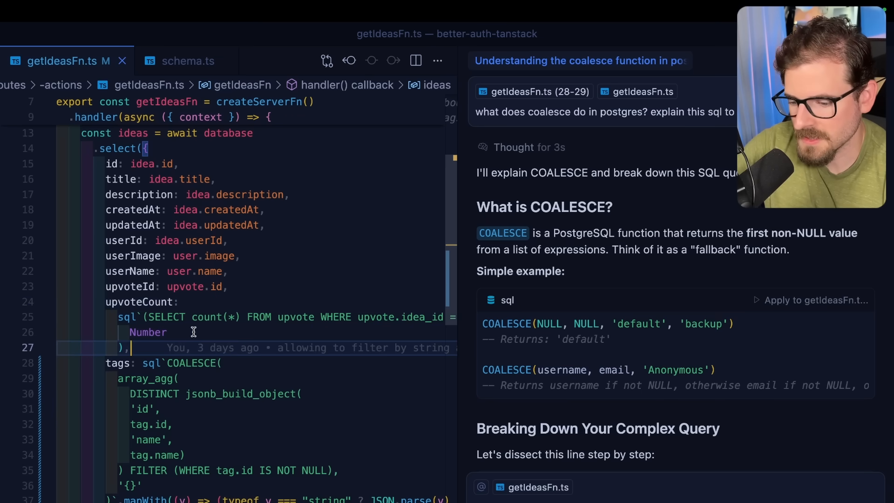
double_click(165, 317)
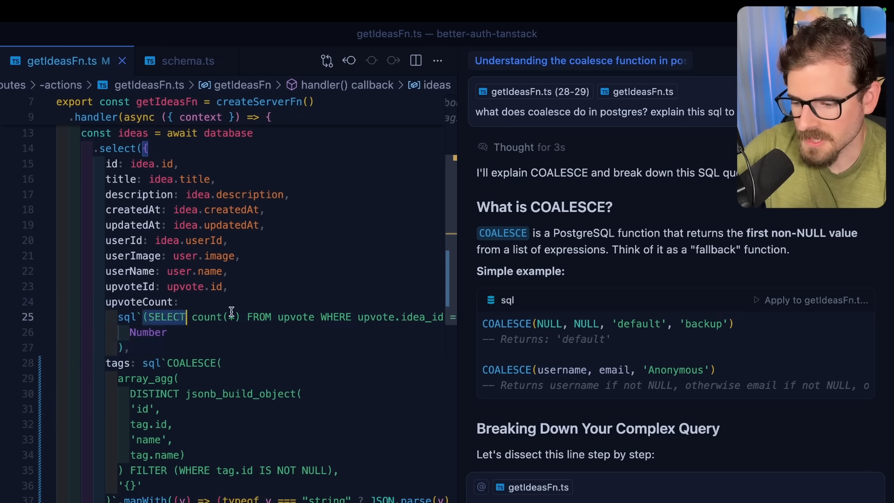
drag(146, 317, 333, 317)
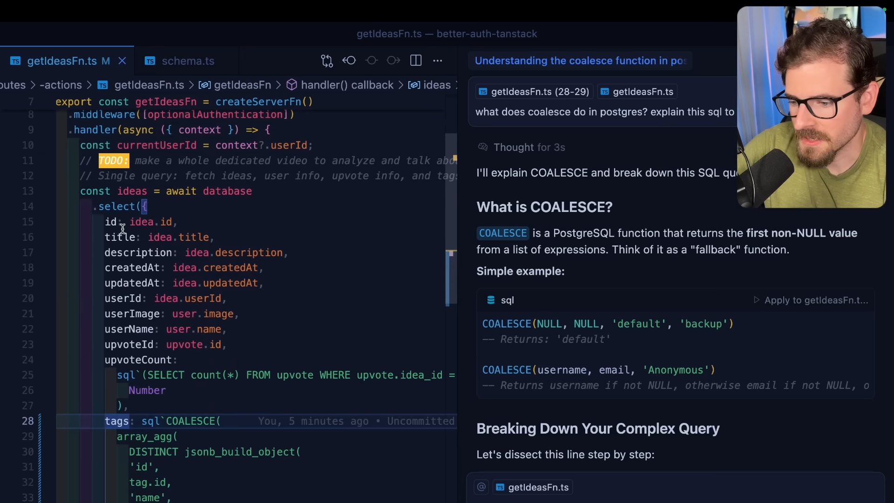
Study the chat's explanation of array_agg, COALESCE with 'Anonymous', and DISTINCT tag aggregation
scroll(down, 3)
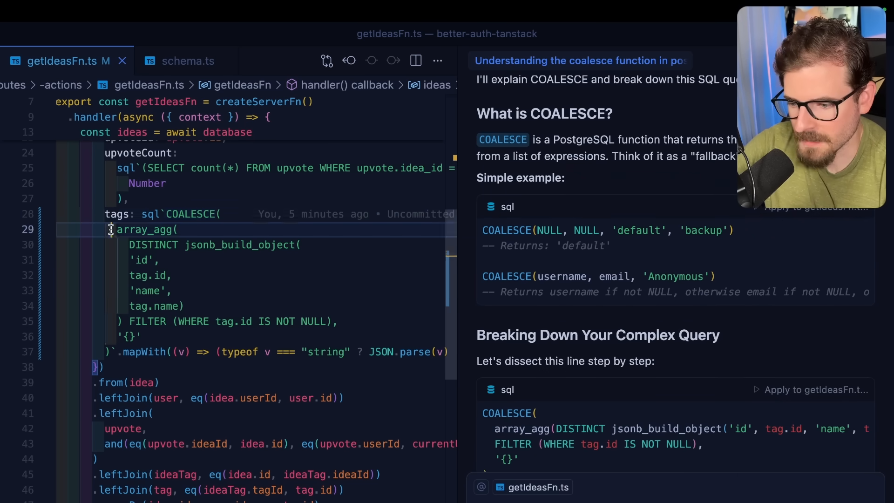
drag(112, 229, 337, 321)
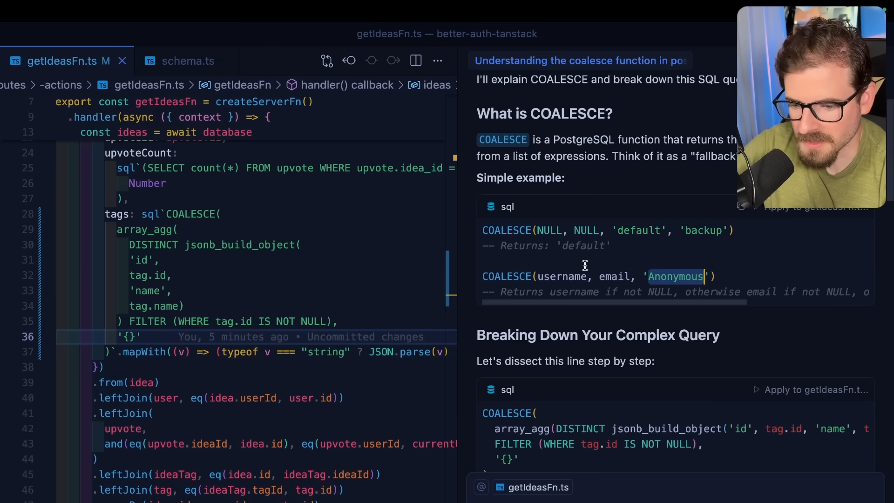
double_click(616, 277)
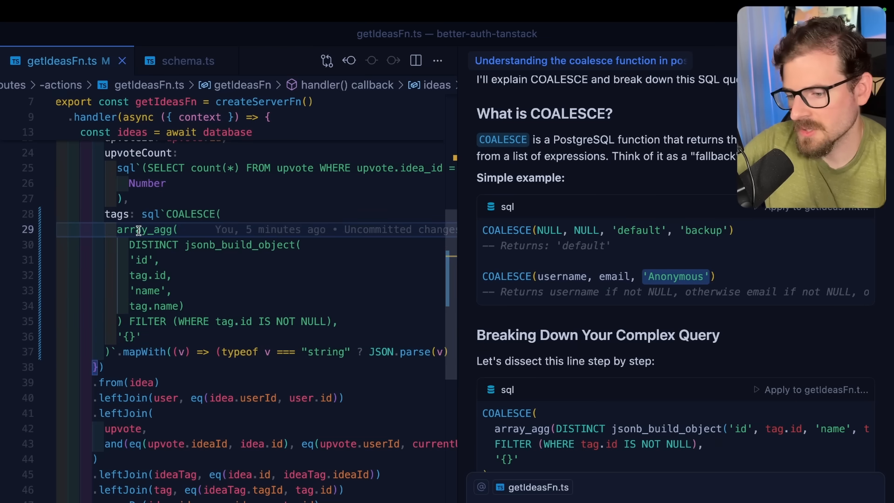
scroll(down, 3)
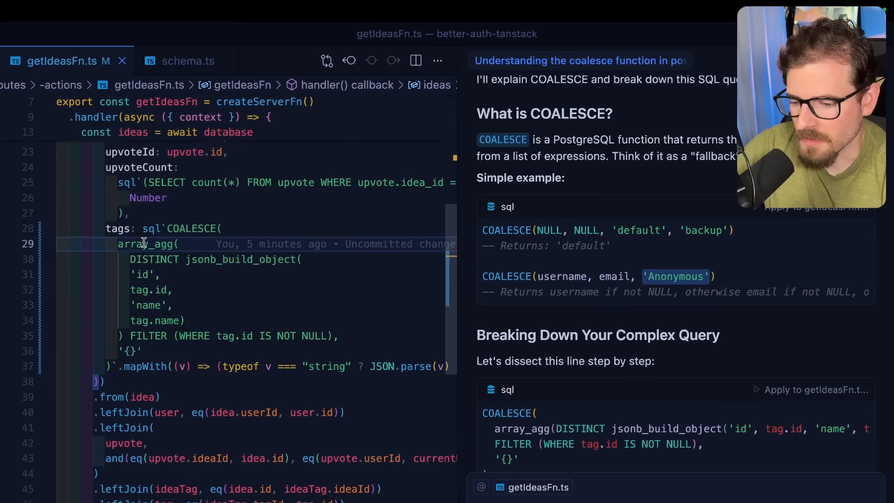
scroll(down, 3)
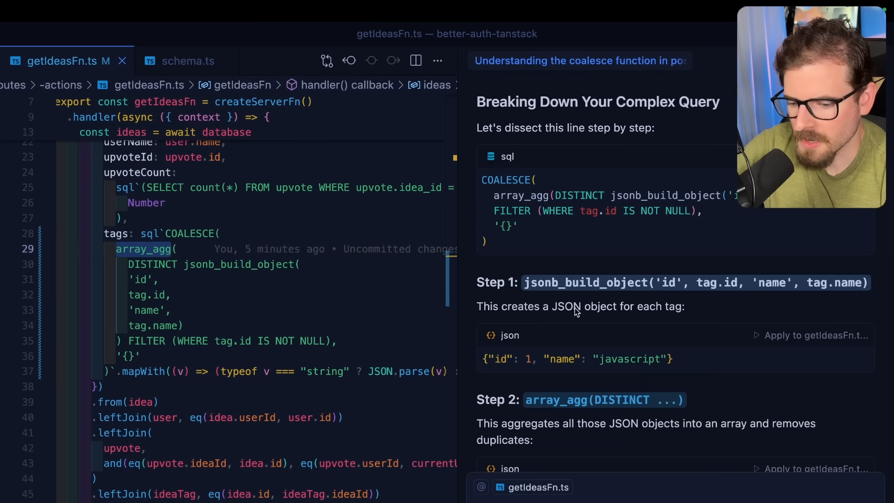
scroll(down, 3)
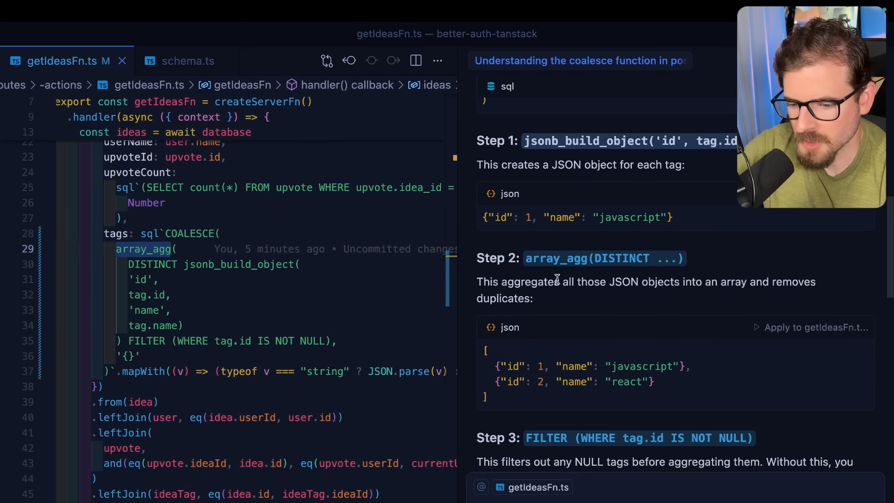
scroll(down, 3)
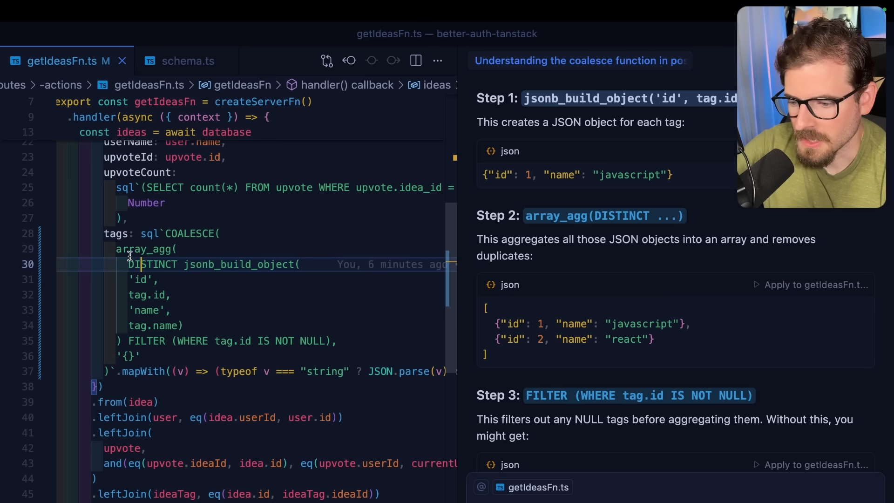
double_click(152, 264)
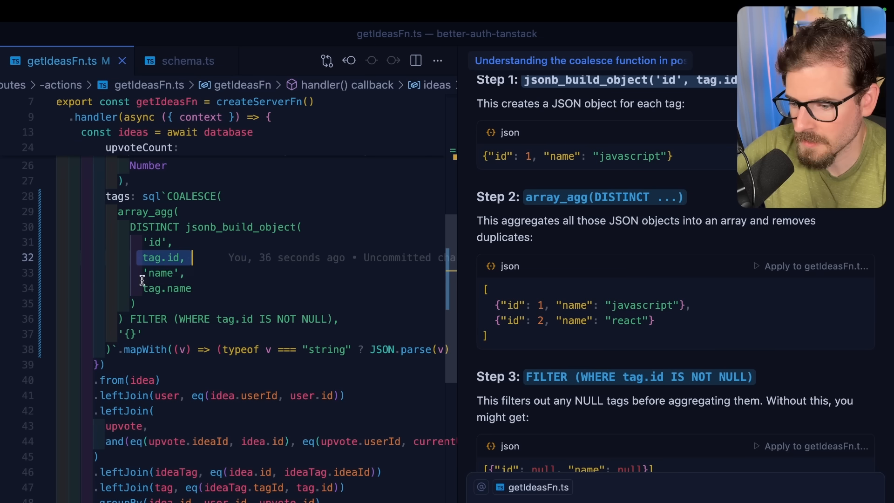
Put the jsonb_build_object tag fields on separate lines and view the logged SQL in the terminal
click(160, 242)
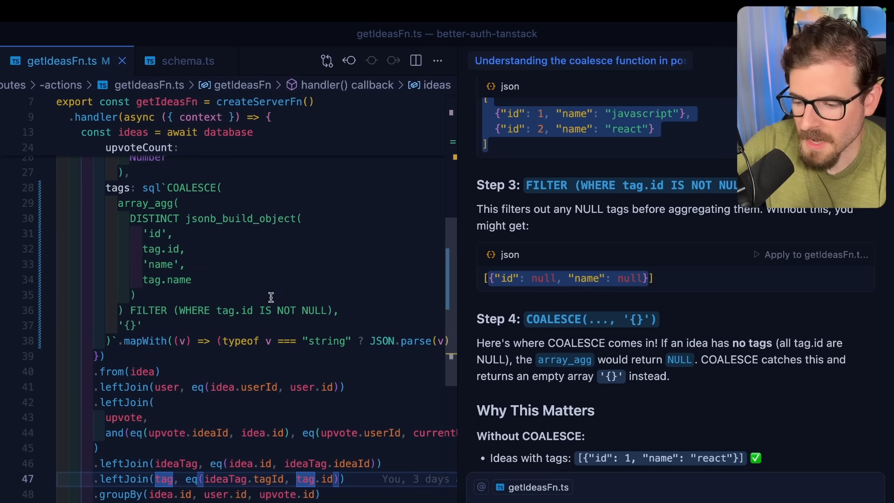
scroll(down, 3)
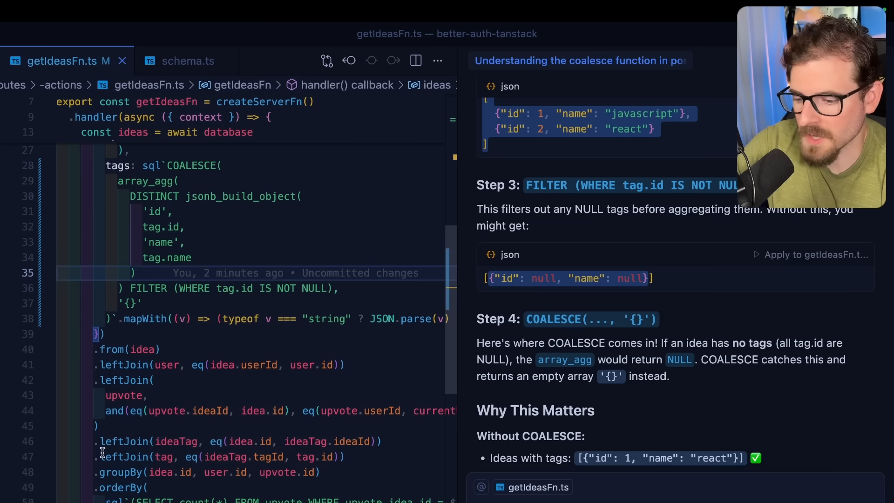
double_click(350, 441)
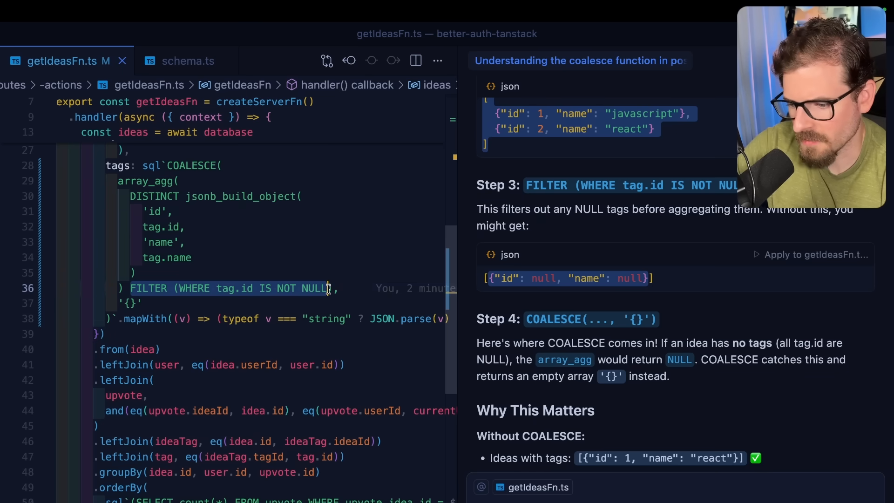
scroll(down, 3)
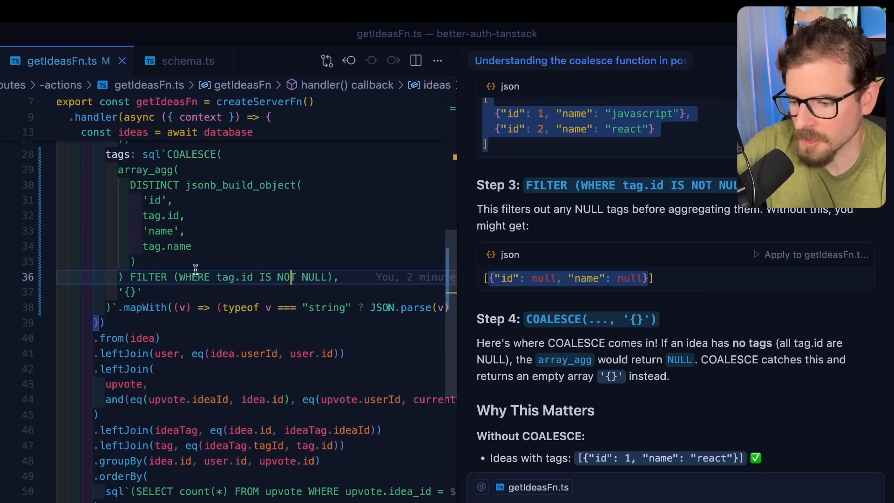
scroll(down, 3)
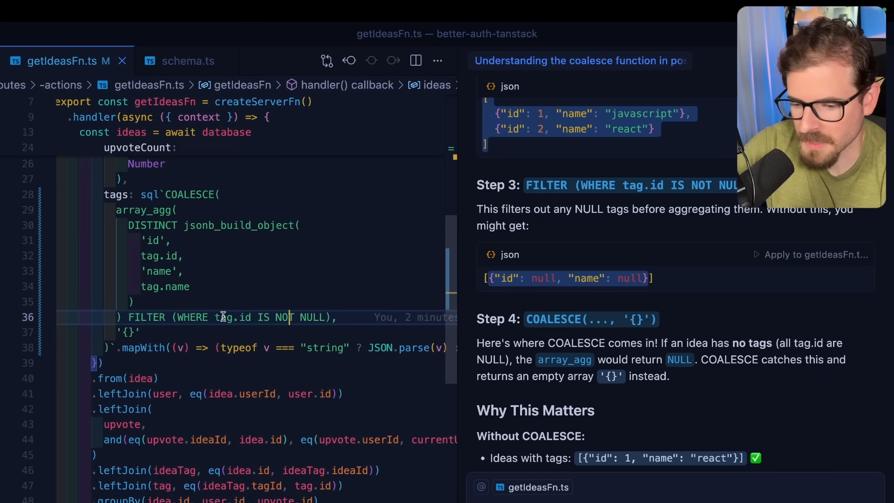
scroll(down, 3)
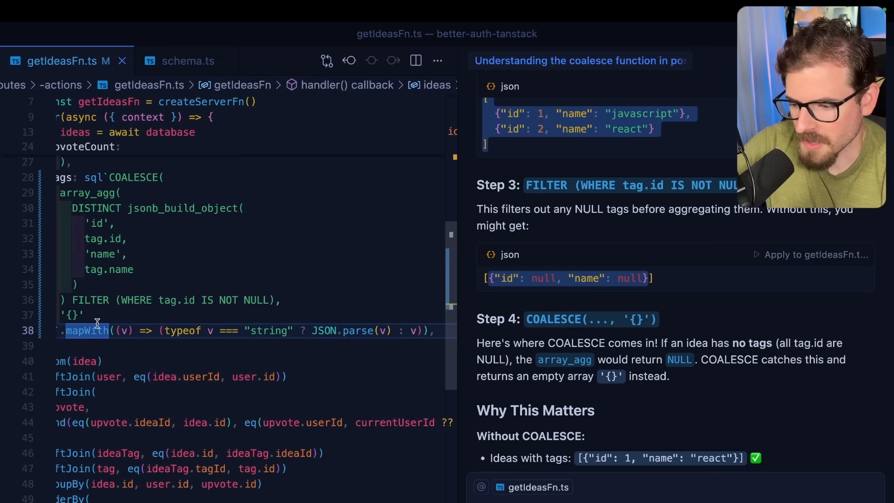
double_click(323, 331)
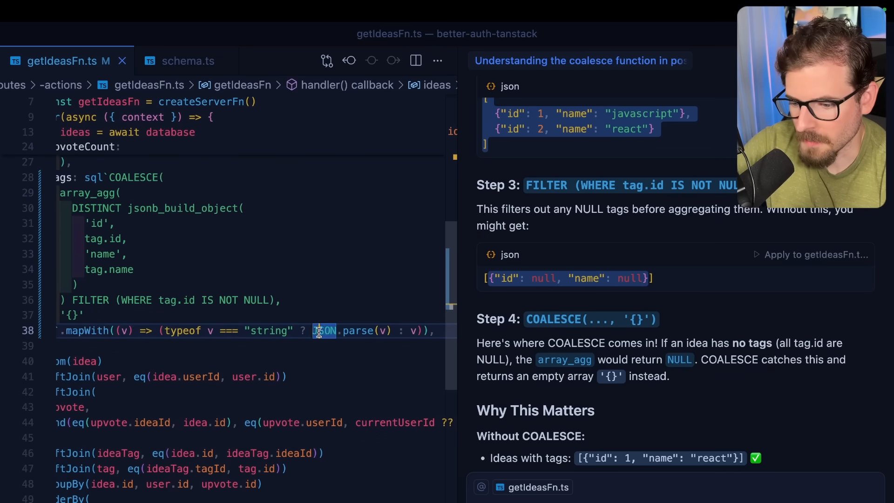
scroll(down, 3)
text(db)
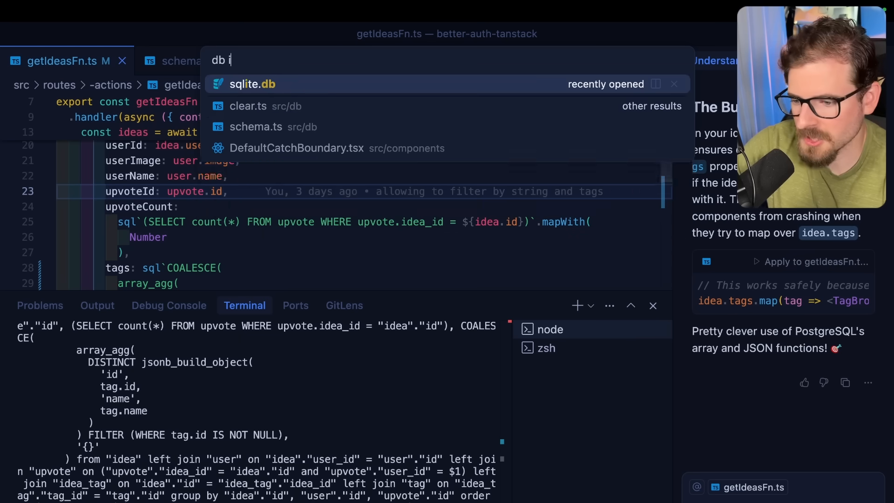
Open src/db/index.ts and confirm the drizzle() call has logger: true
text(n)
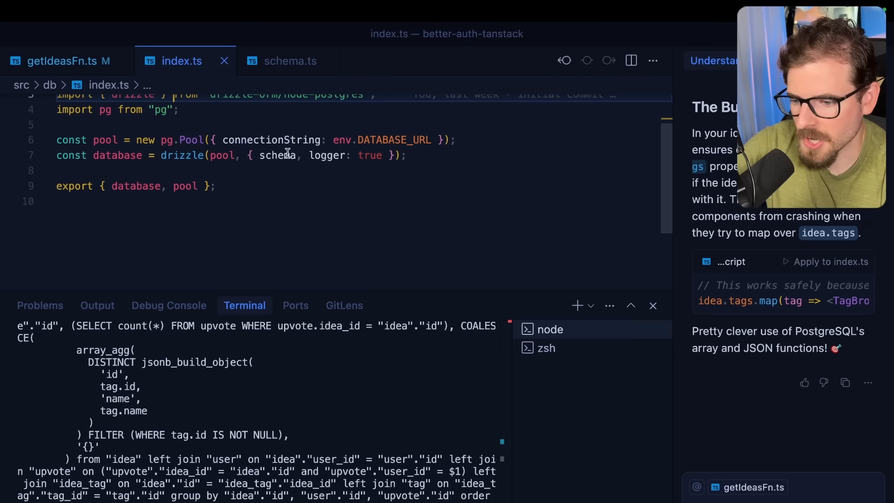
click(57, 61)
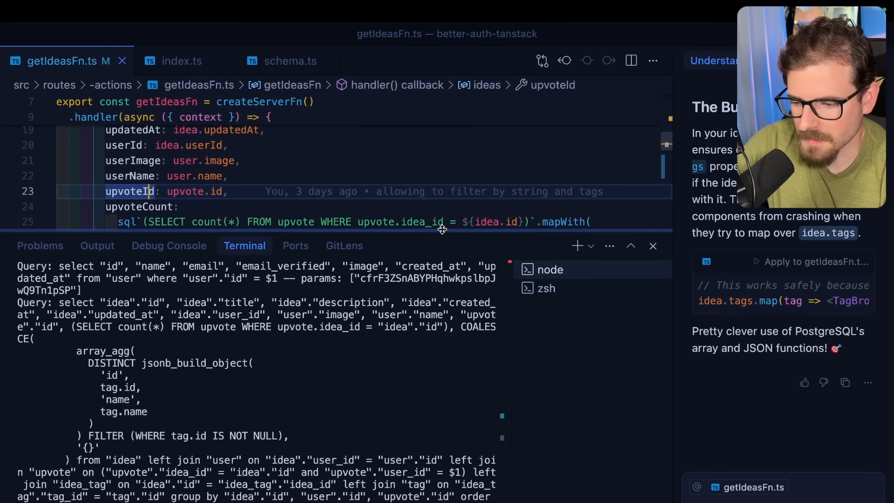
click(182, 61)
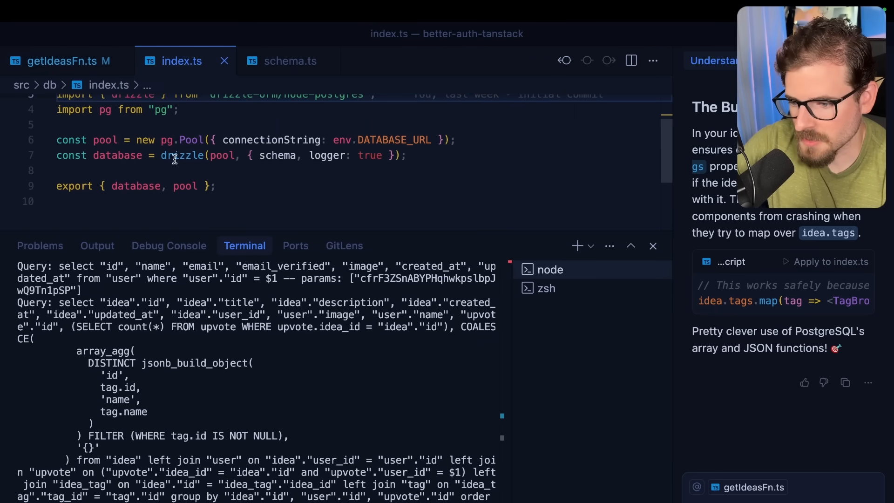
double_click(371, 155)
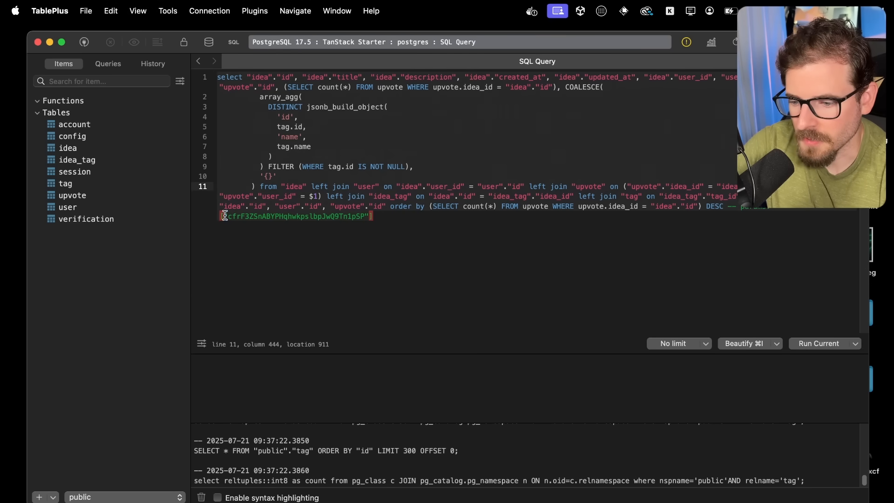
Paste the logged ideas SQL into TablePlus, inline the user id parameter, and run it
click(818, 343)
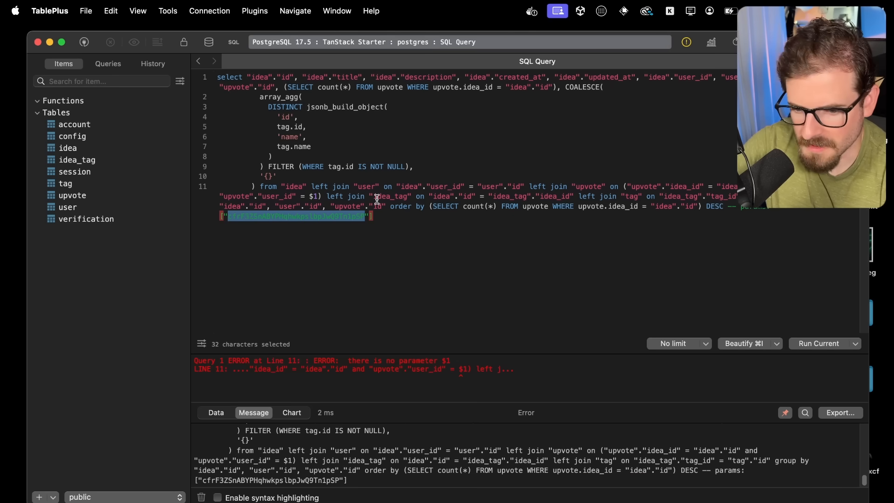
click(312, 197)
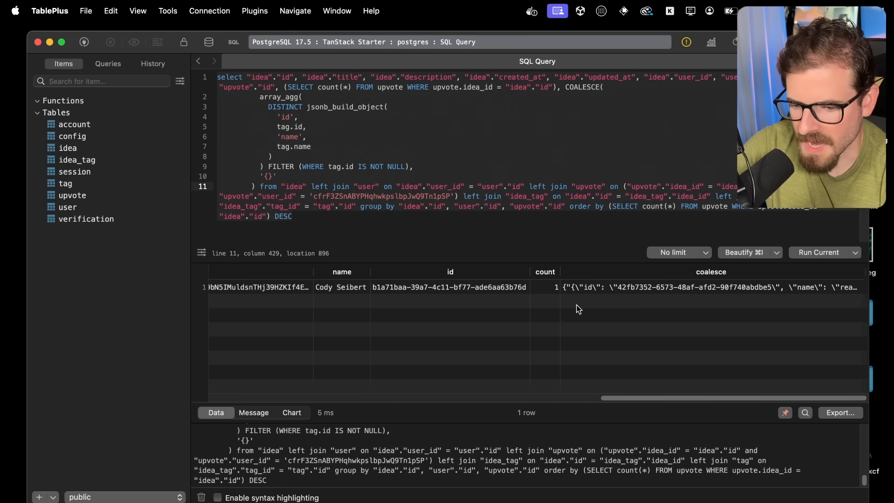
click(615, 286)
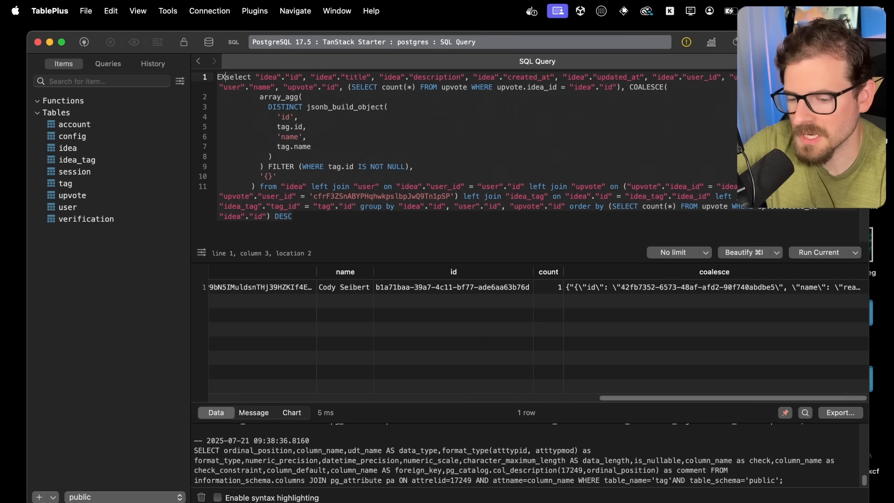
Prefix the ideas query with EXPLAIN and review the 34-row plan with sort cost ~10209
text(EXPLAIN)
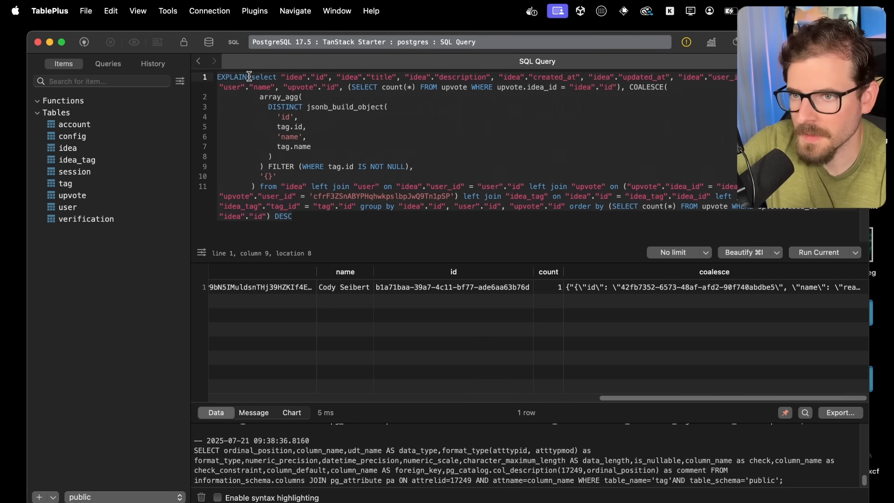
click(819, 252)
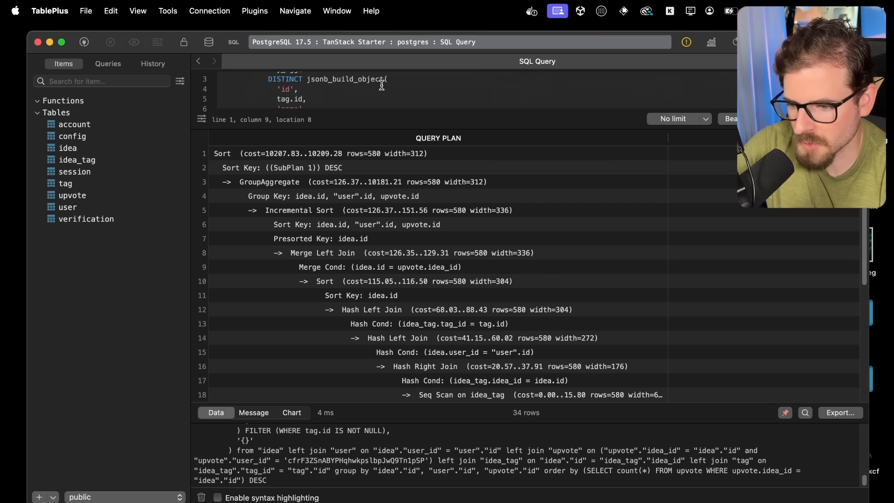
scroll(down, 3)
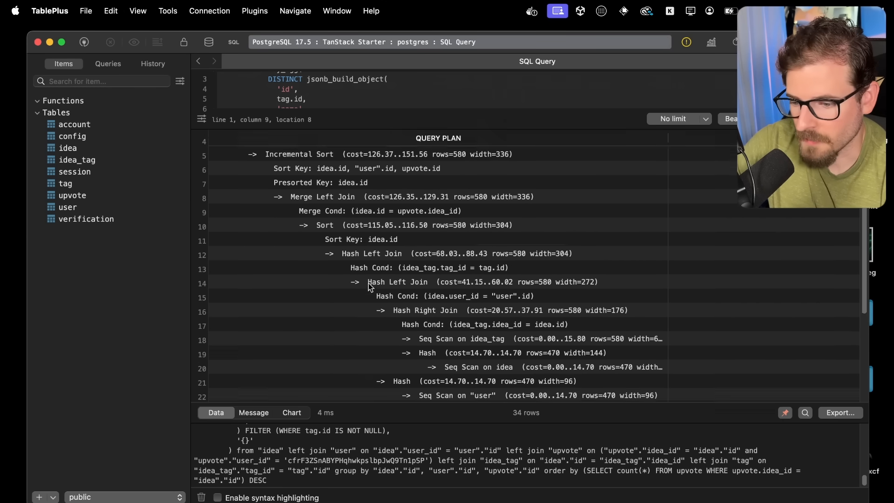
scroll(down, 3)
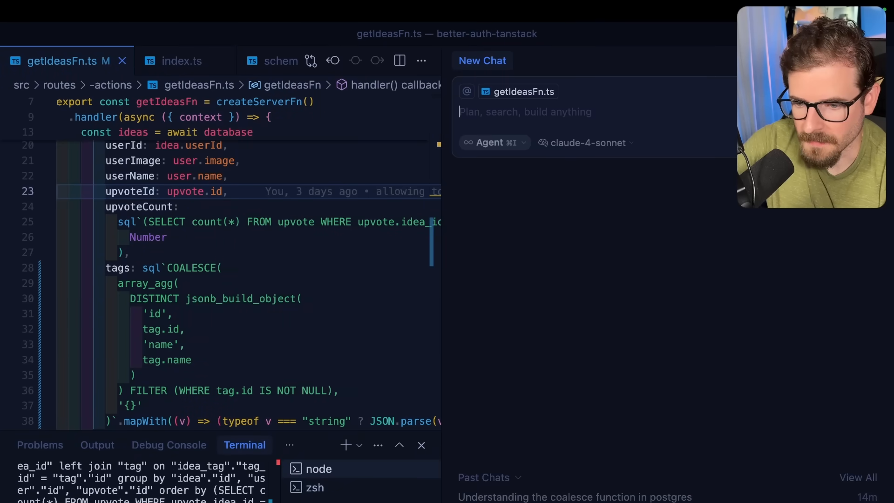
In Ask mode, ask Cursor's chat how to improve the query, pasting the EXPLAIN plan
click(488, 143)
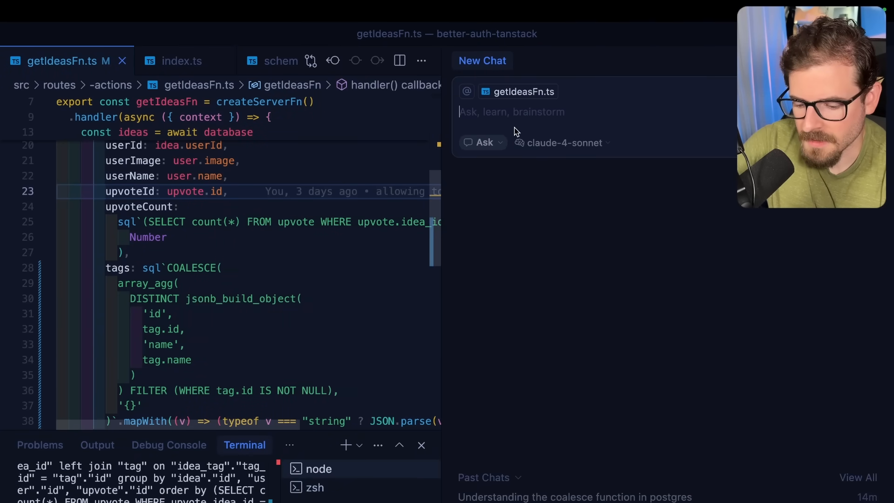
text(please explain how I can impove this q)
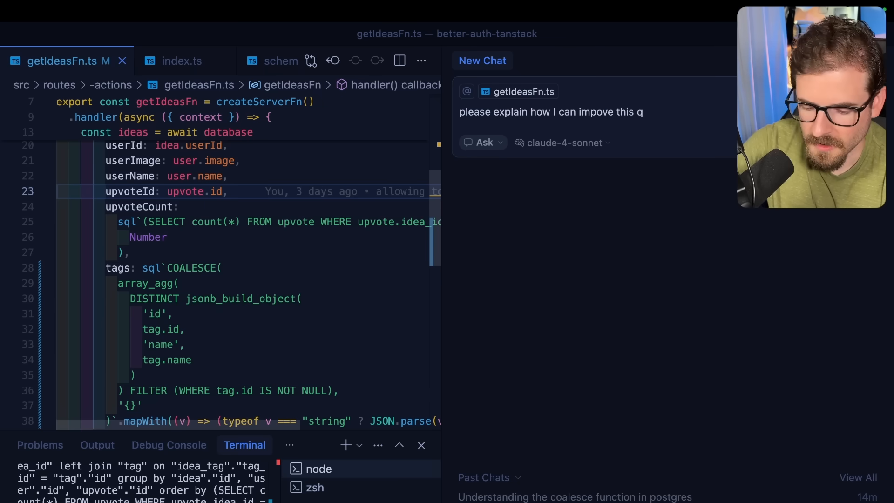
key(Return)
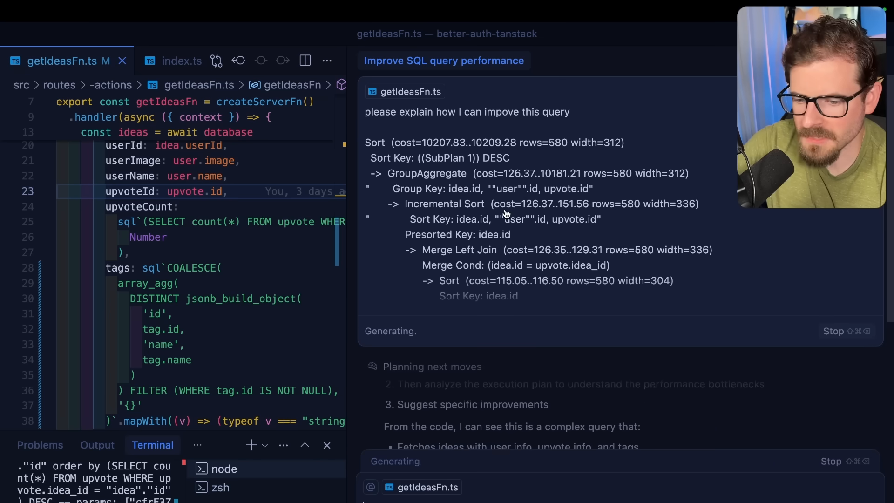
mouse_move(516, 200)
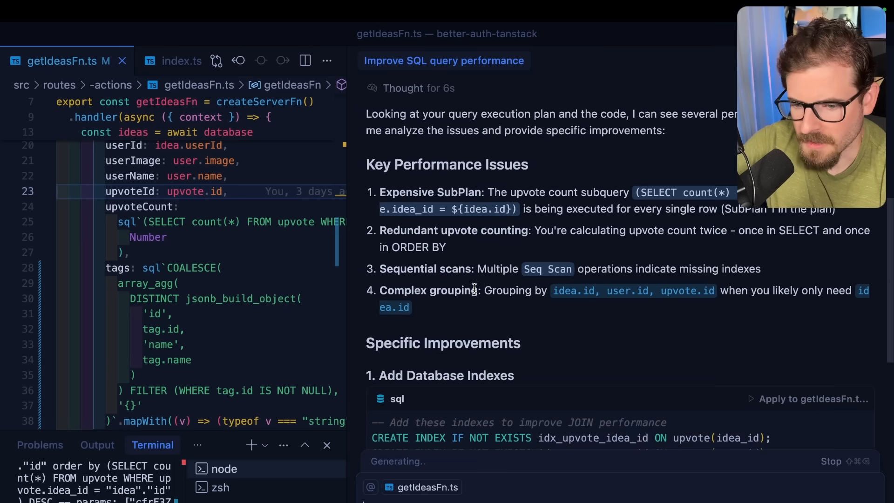
mouse_move(513, 189)
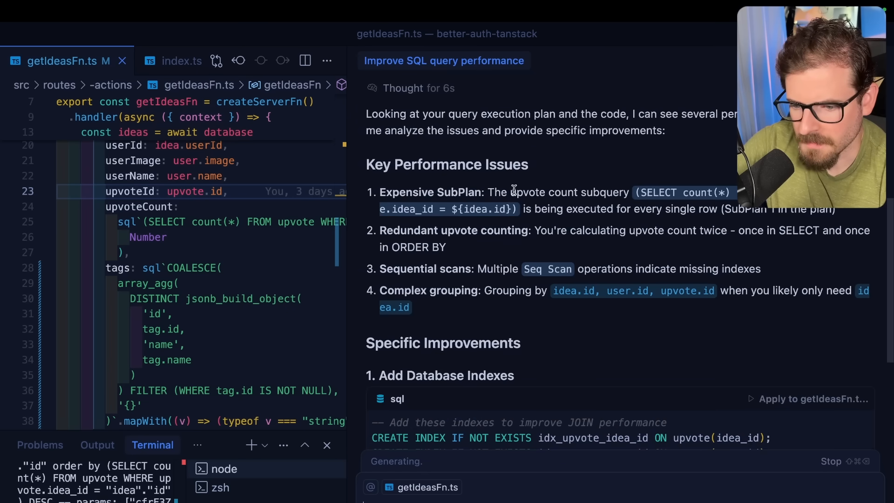
mouse_move(551, 203)
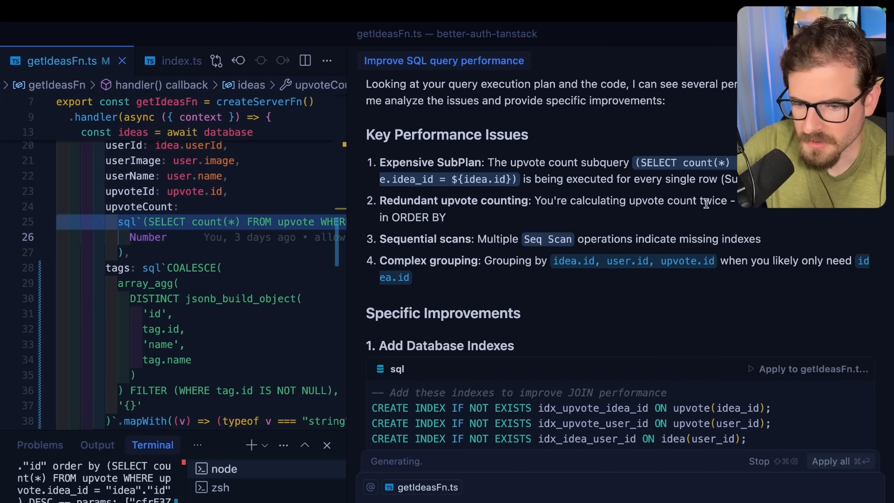
mouse_move(448, 222)
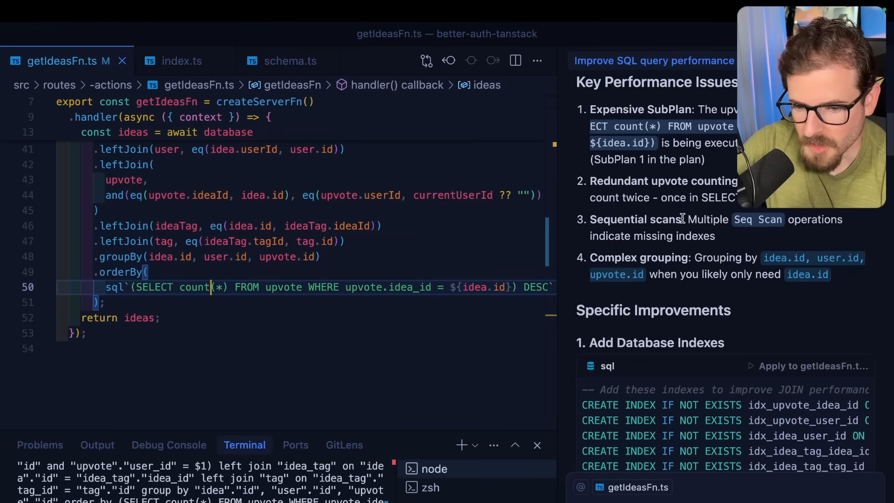
mouse_move(590, 240)
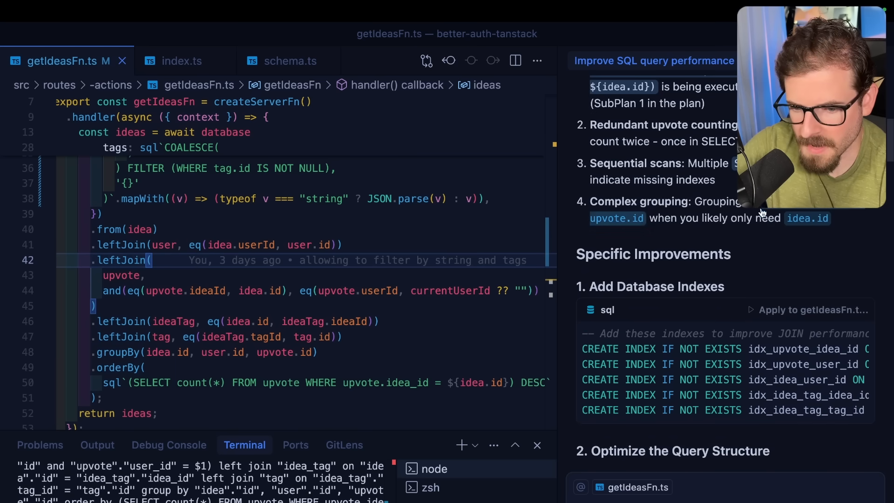
mouse_move(627, 226)
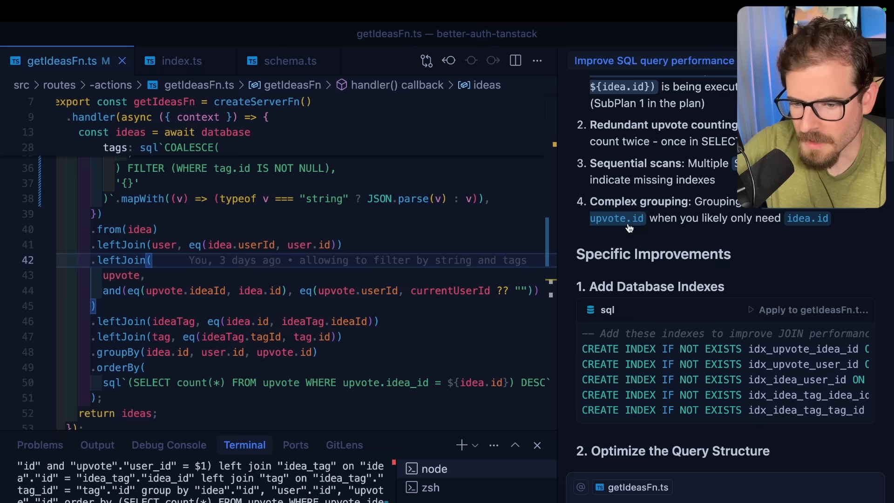
mouse_move(805, 222)
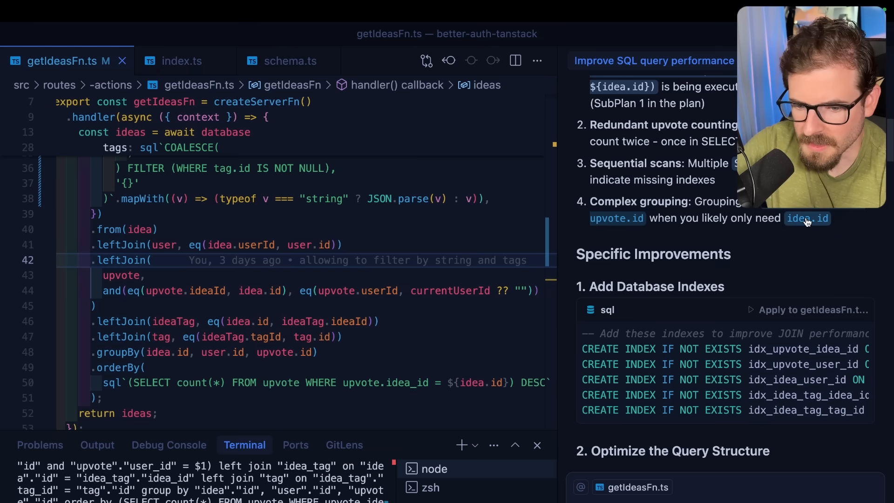
Compare getIdeasFn.ts with the AI's suggested indexes, then search Quick Open for 'sche'
scroll(down, 3)
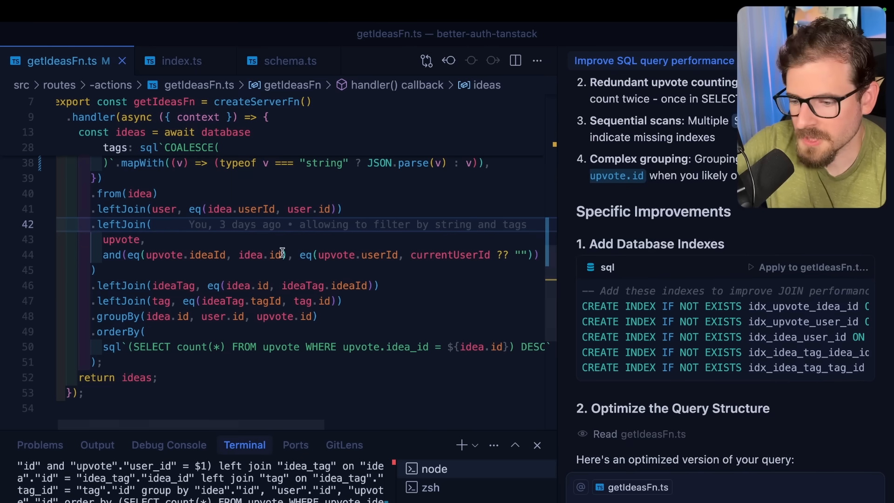
double_click(258, 249)
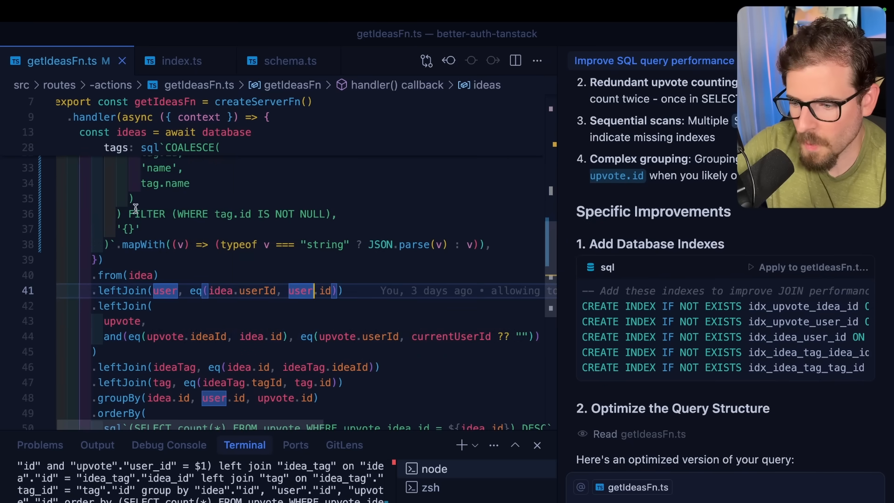
scroll(down, 3)
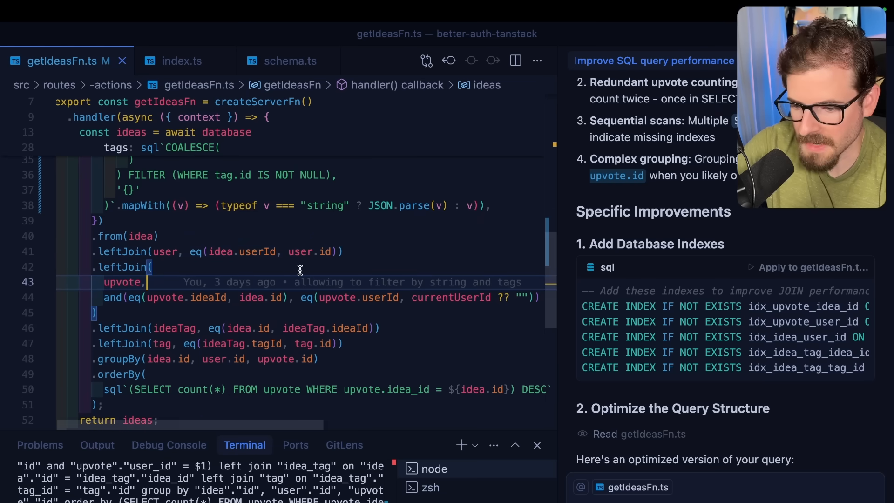
text(sche)
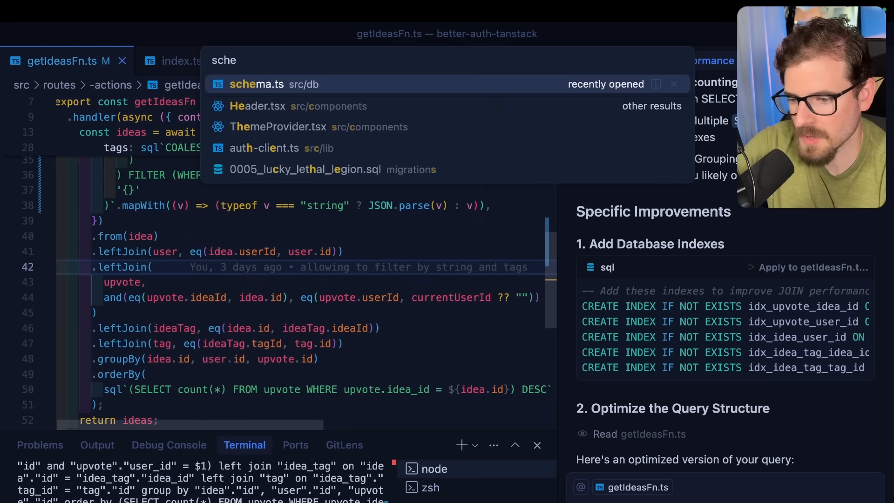
Open schema.ts from Quick Open and scroll down to the upvote table definition
click(257, 84)
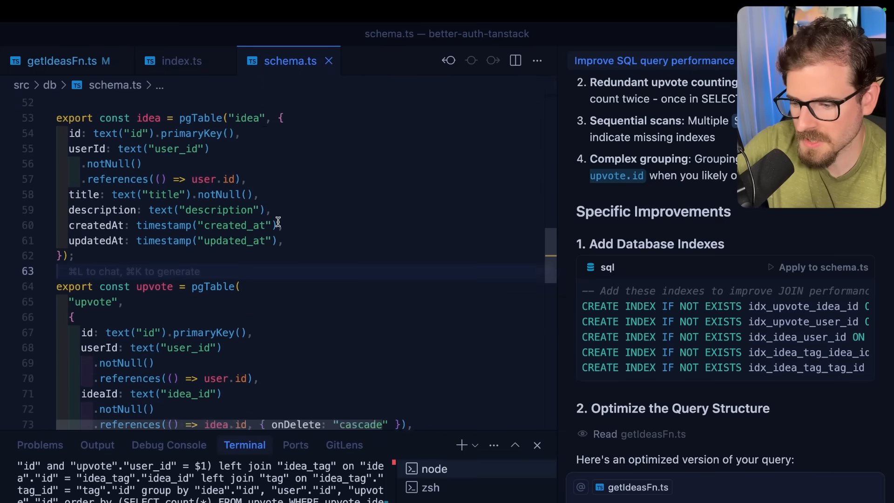
scroll(down, 3)
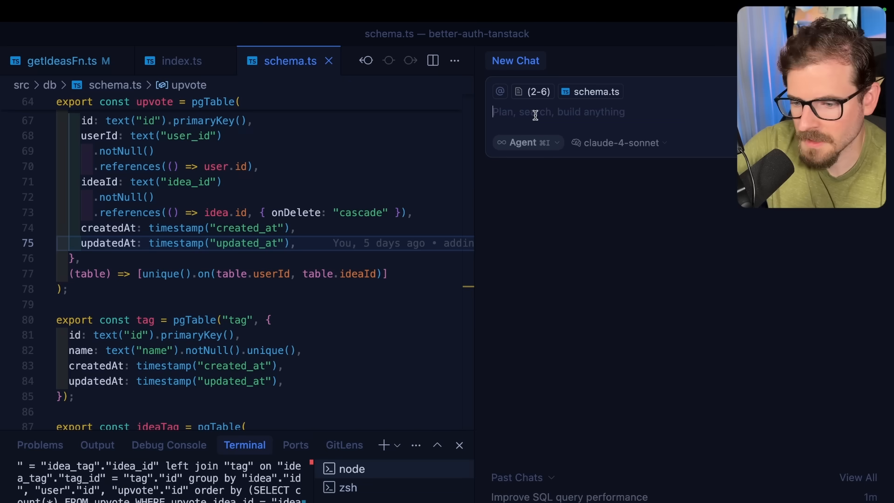
Ask the agent to 'please add the indexes' and approve its two library-docs lookups
text(use context7,)
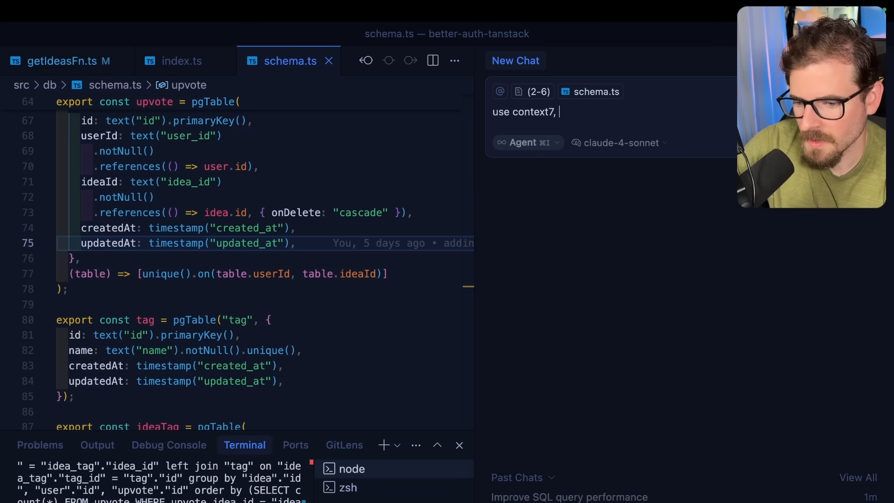
text(please add t)
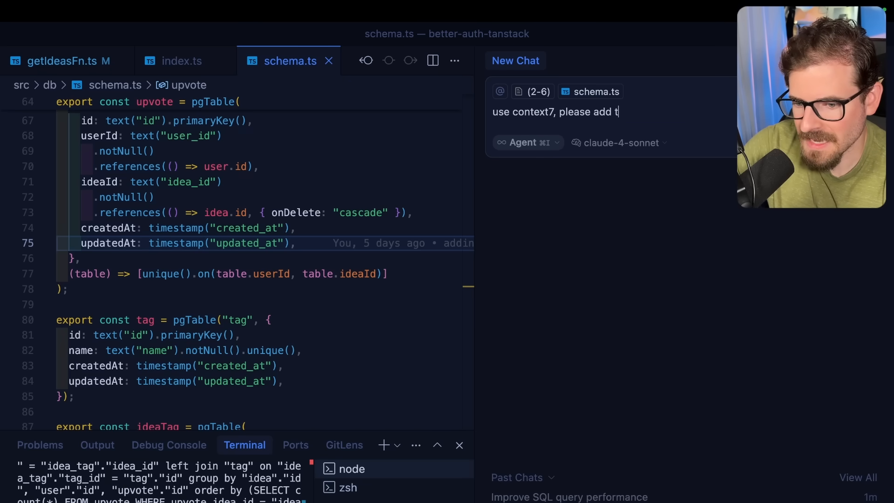
text(he indexes inline when I c)
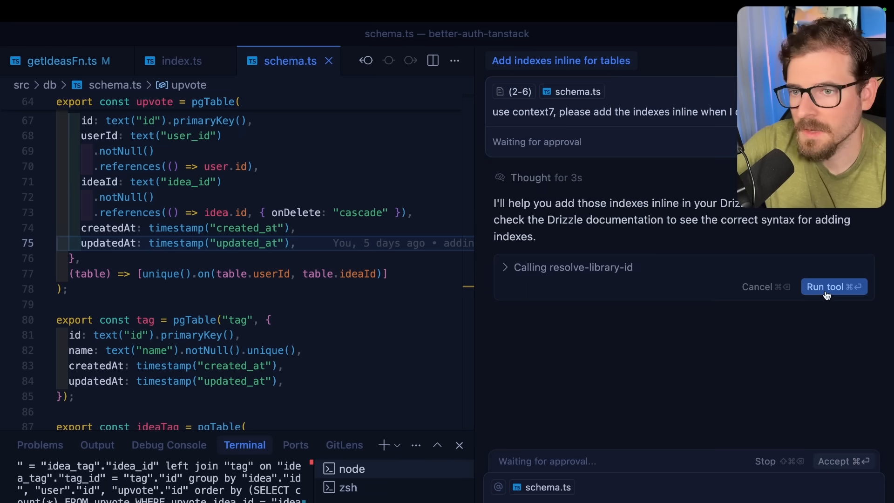
click(833, 286)
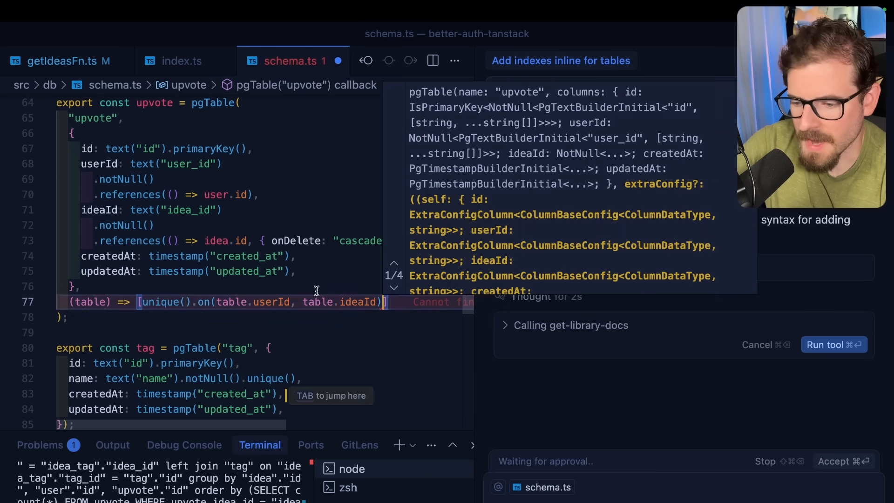
click(830, 345)
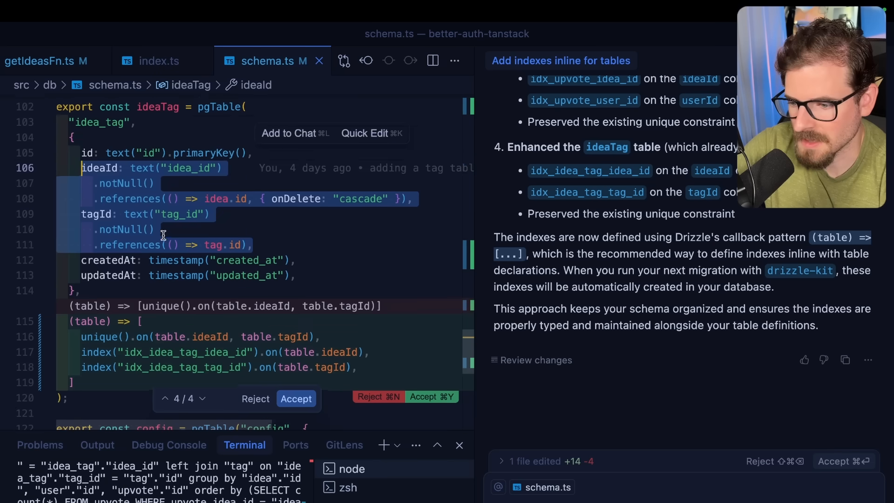
Review the proposed upvote and ideaTag index diffs in schema.ts and accept them
scroll(down, 3)
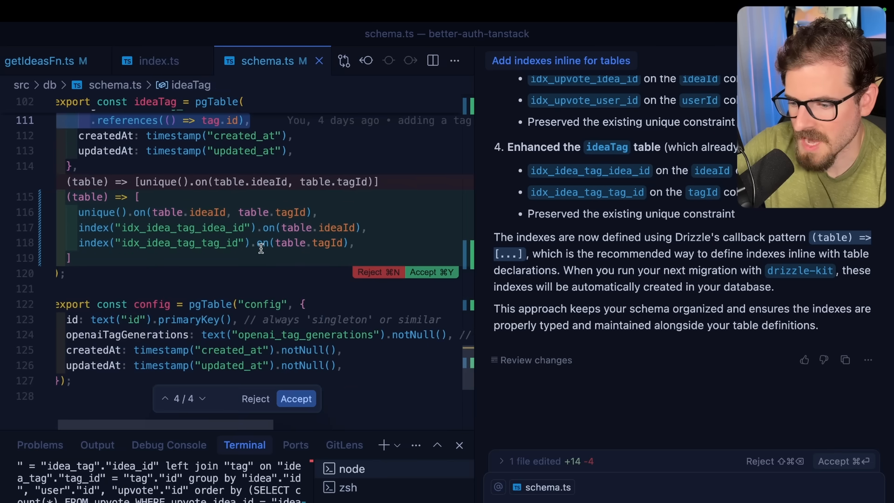
double_click(189, 320)
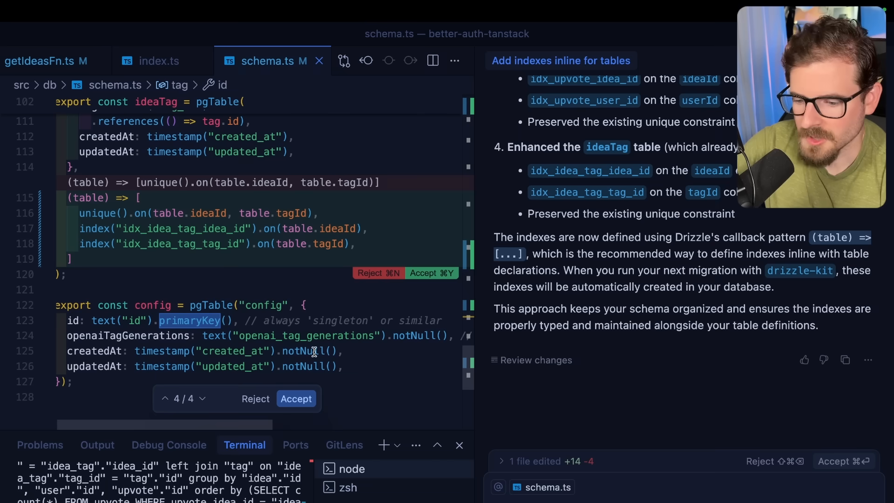
mouse_move(296, 399)
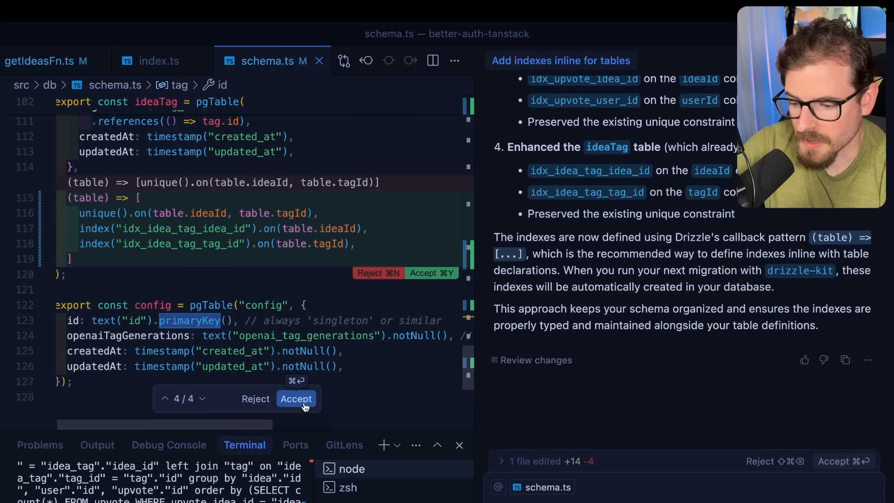
click(296, 398)
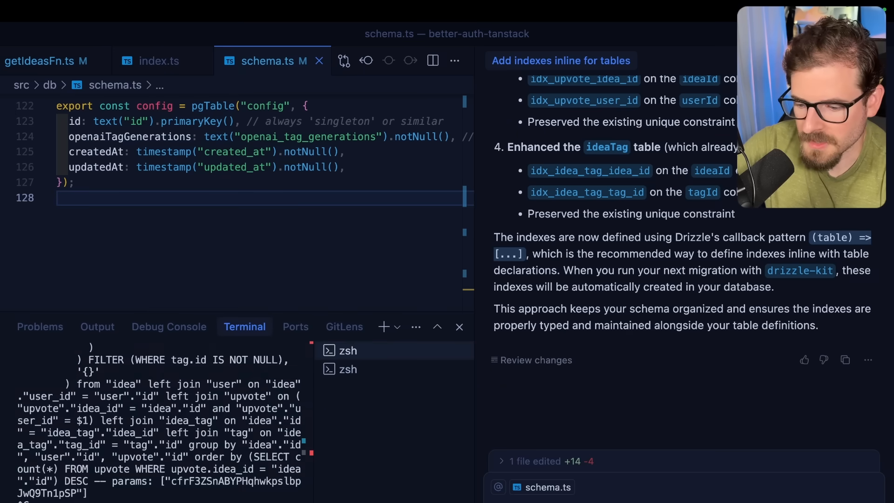
Run npm run db:generate in the terminal to create the index migration
text(npm run db:generate)
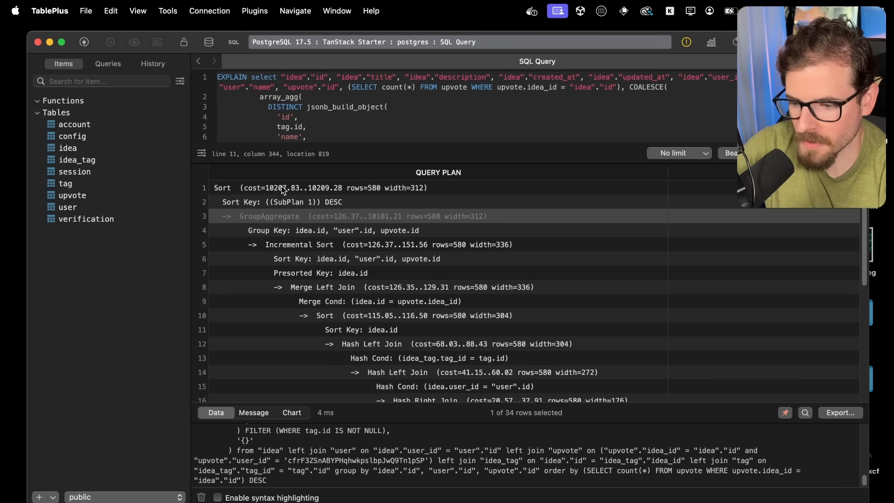
mouse_move(94, 99)
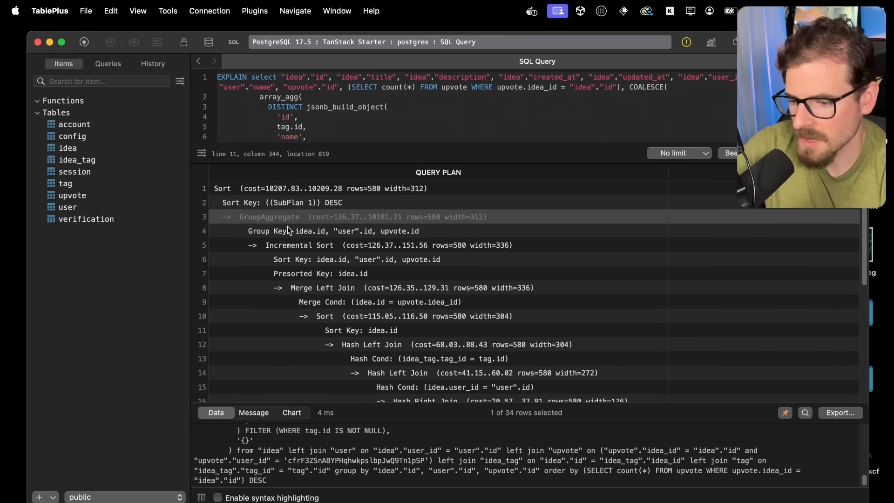
Re-run EXPLAIN on the ideas query and see the top cost fall to about 29.7
scroll(down, 3)
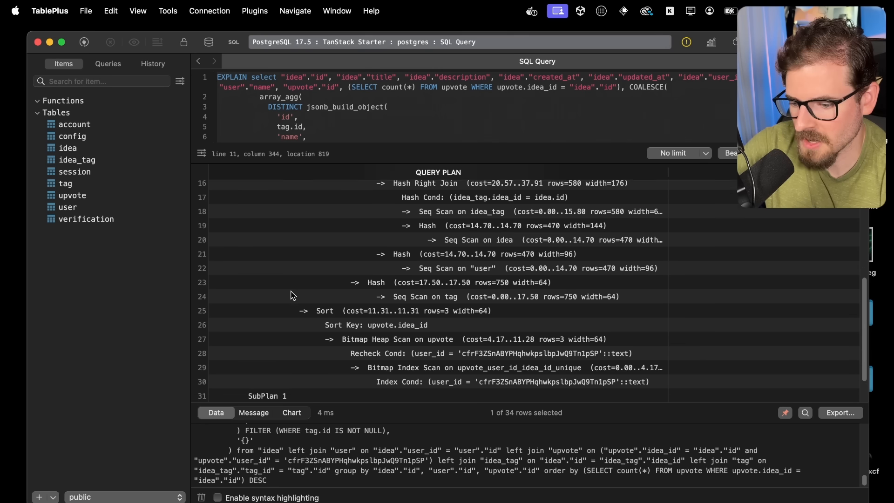
scroll(down, 3)
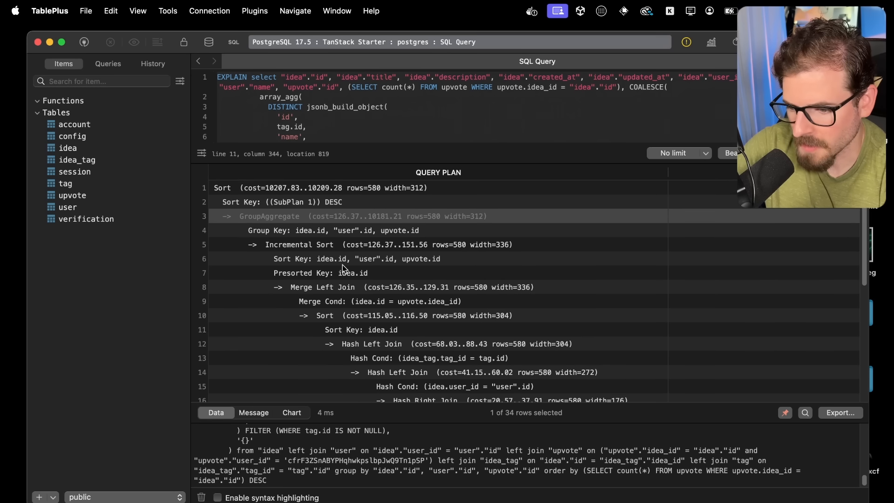
click(365, 107)
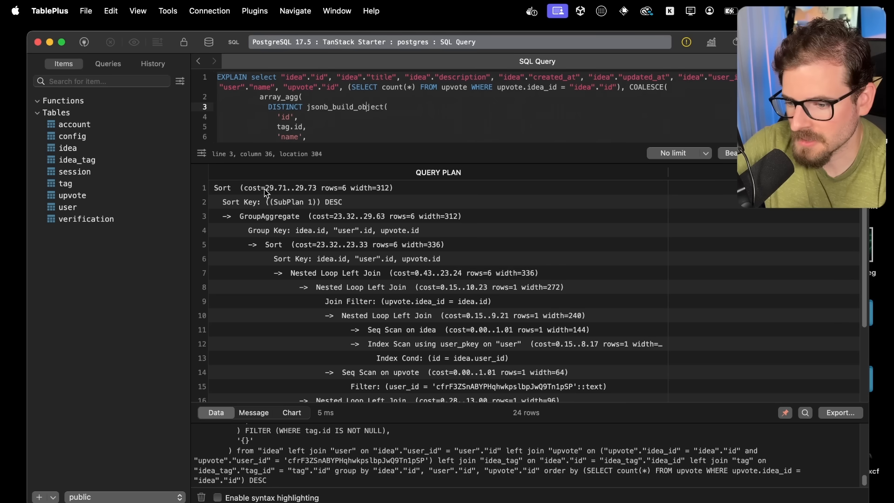
scroll(down, 3)
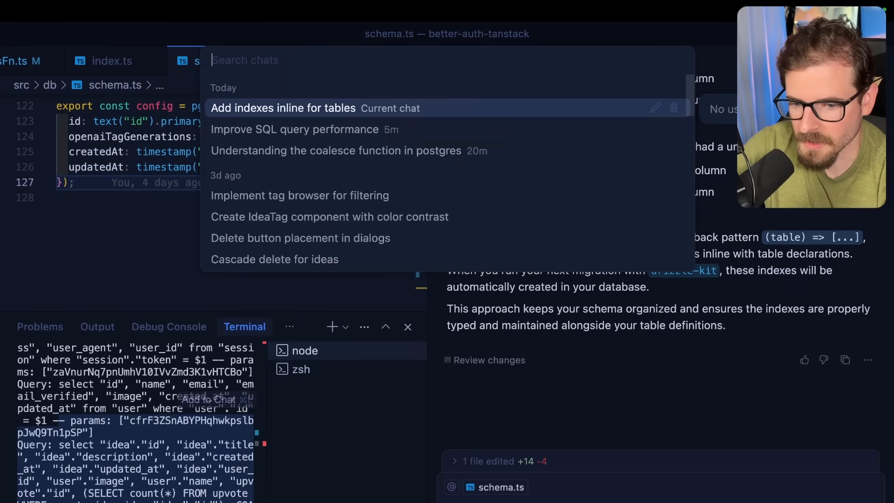
Reopen the 'Improve SQL query performance' chat and read the assistant's advice
click(284, 109)
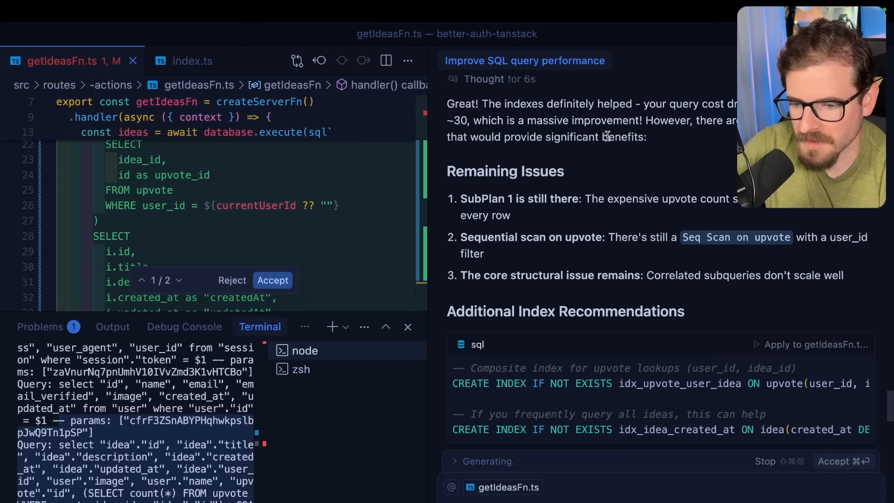
scroll(down, 3)
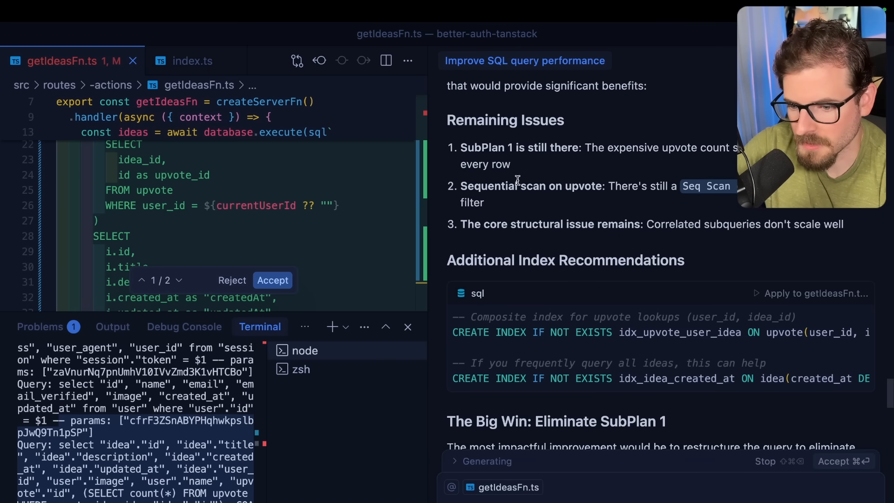
mouse_move(682, 191)
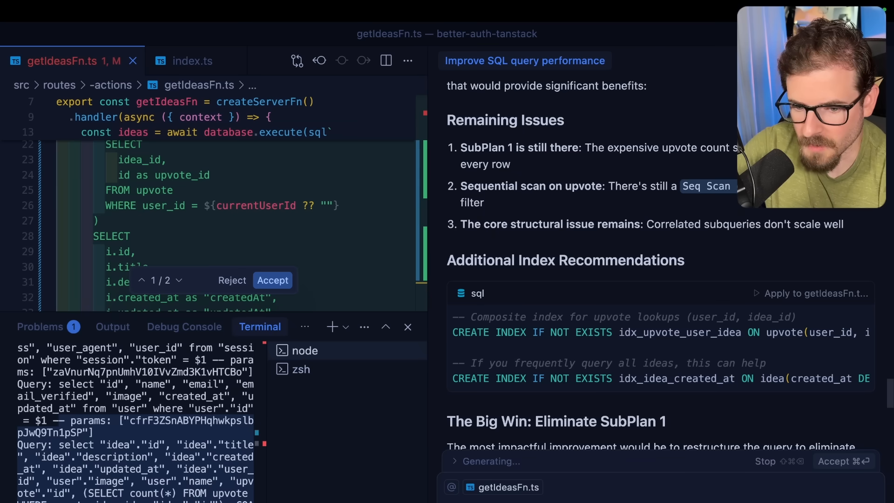
scroll(down, 3)
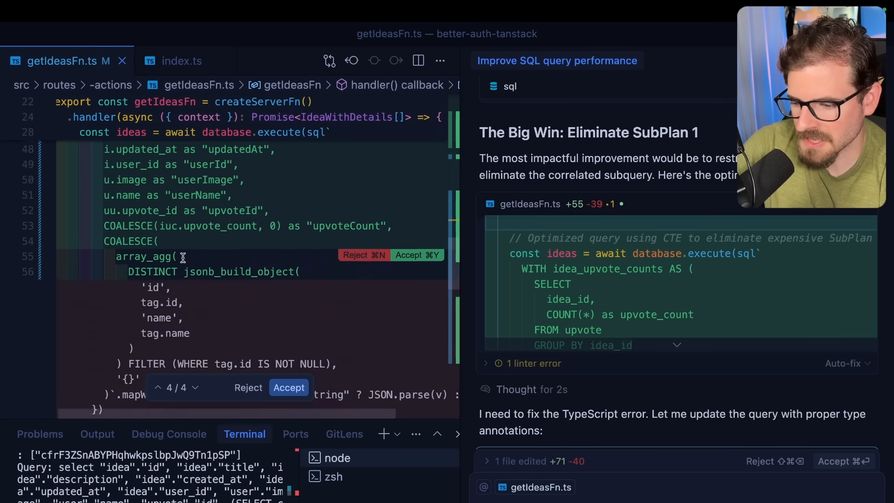
Scroll through the agent's CTE rewrite of the query in getIdeasFn.ts
scroll(down, 3)
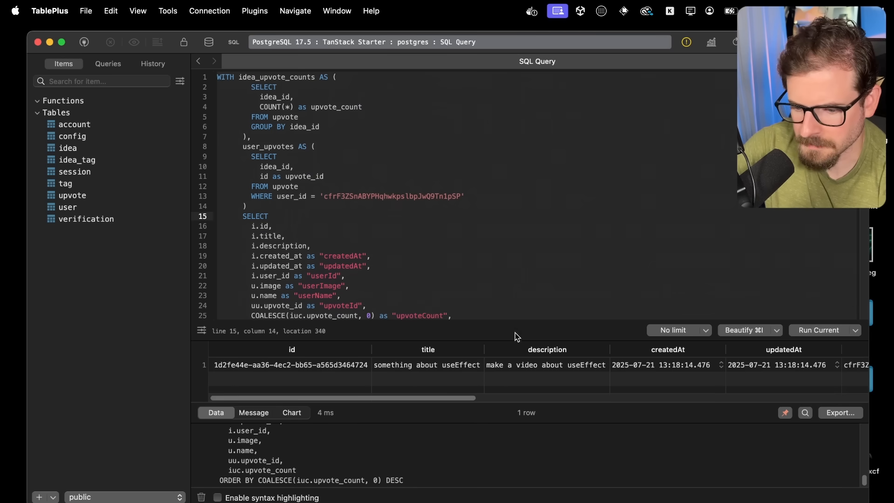
mouse_move(515, 336)
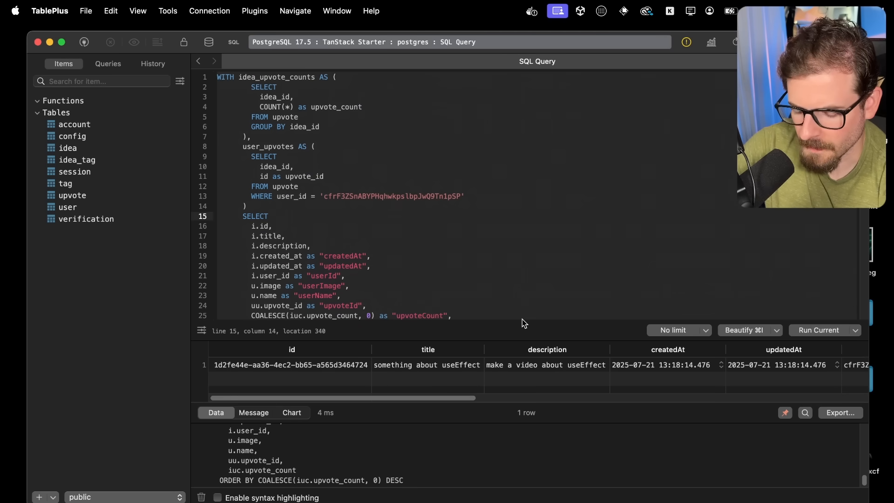
Insert EXPLAIN before WITH at the start of the CTE query in TablePlus
click(295, 96)
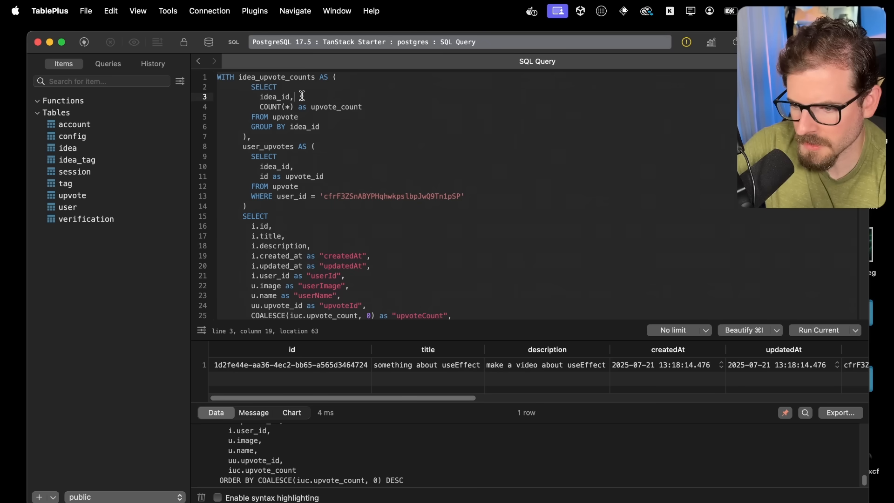
text(EXPLAIN)
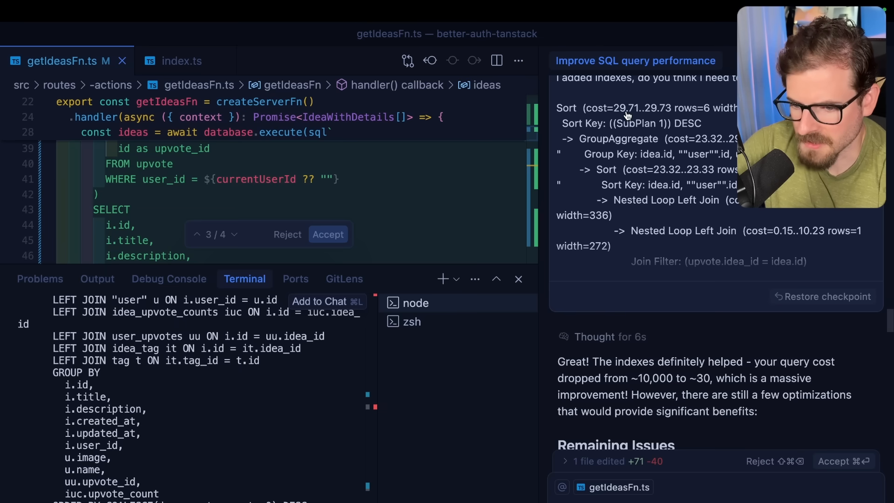
scroll(down, 3)
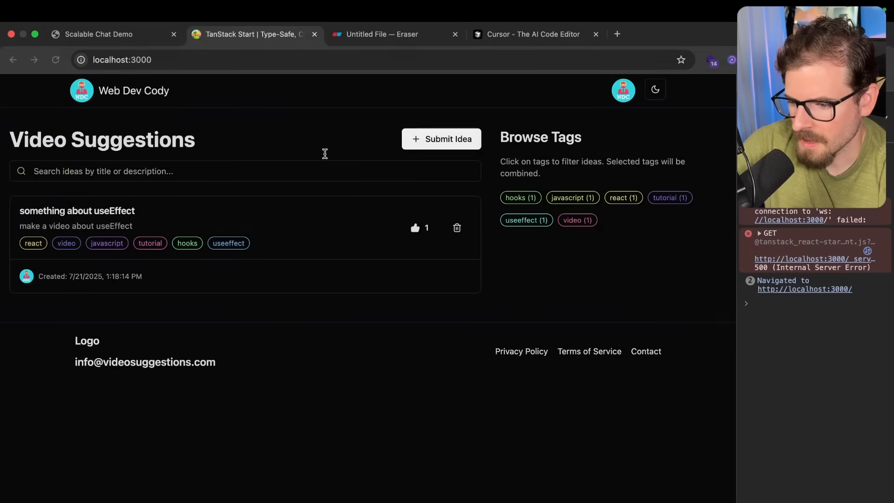
Reload localhost:3000 and check the useEffect idea still shows its upvote and tags
click(532, 34)
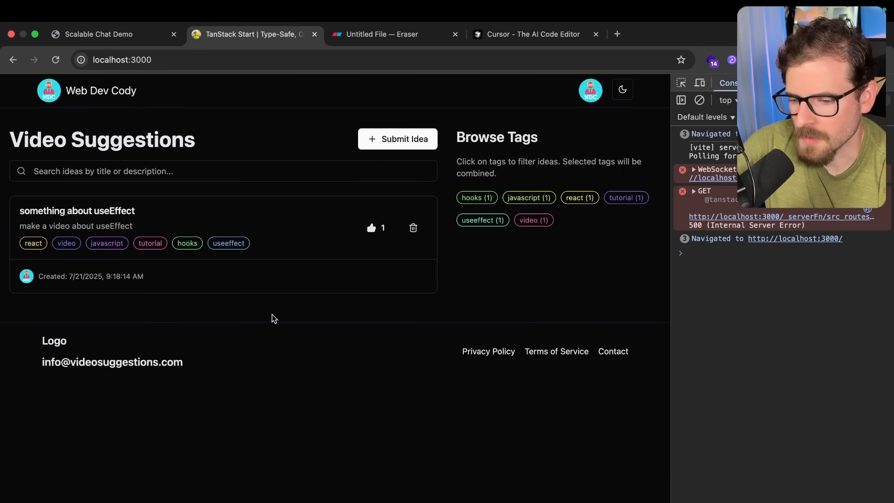
mouse_move(514, 302)
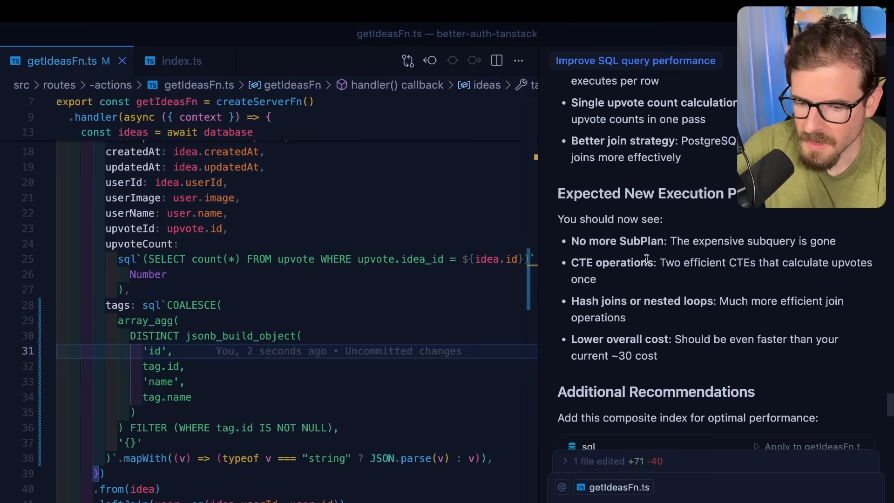
scroll(down, 3)
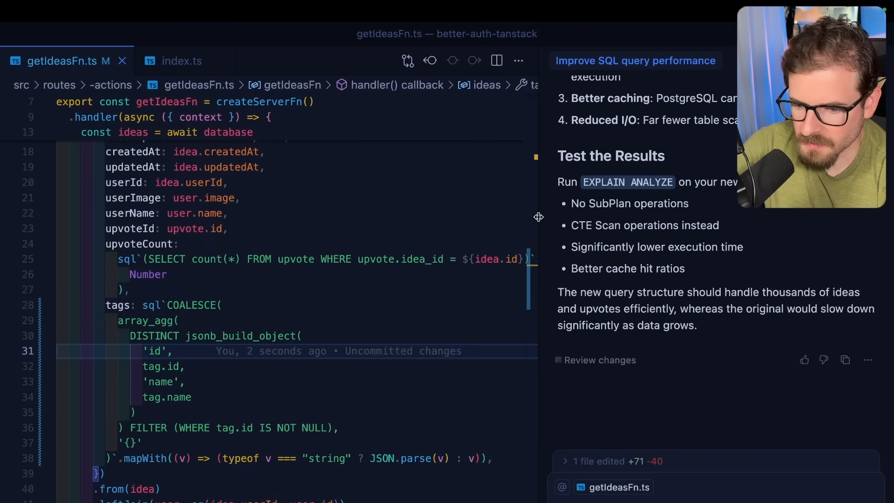